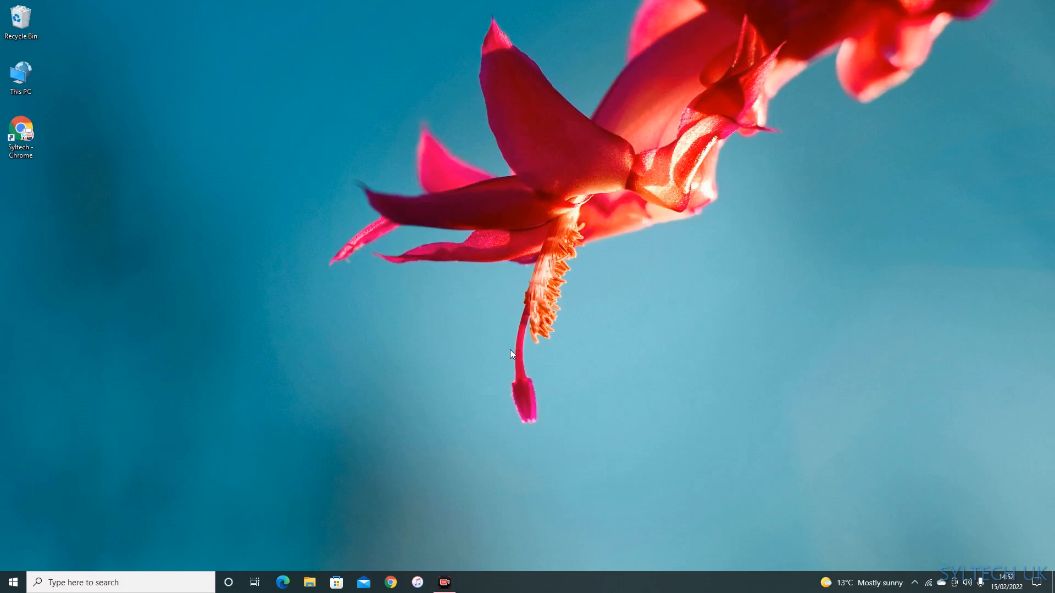
mouse_move(470, 396)
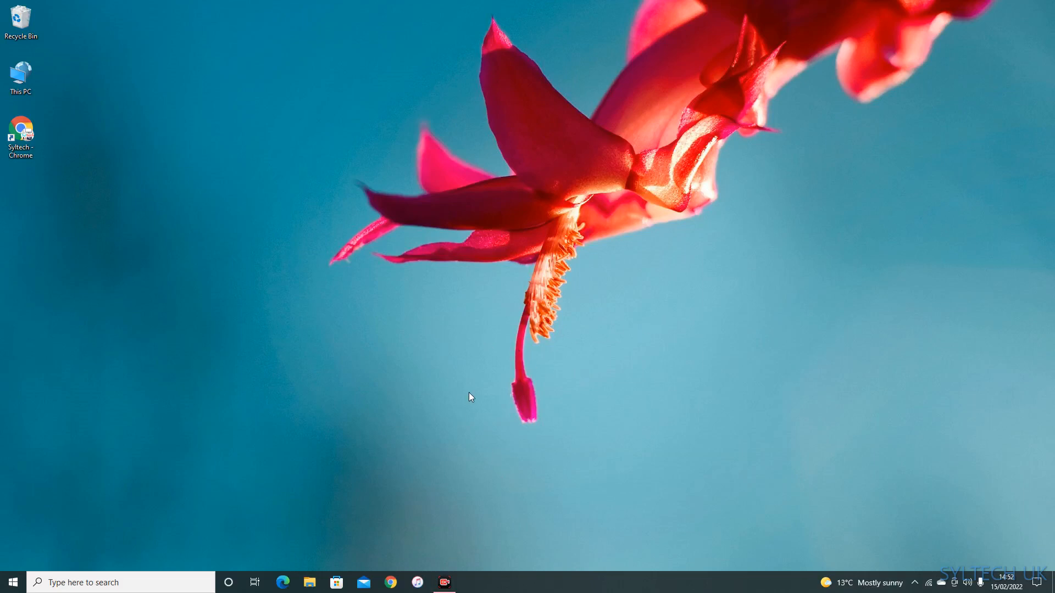
mouse_move(413, 397)
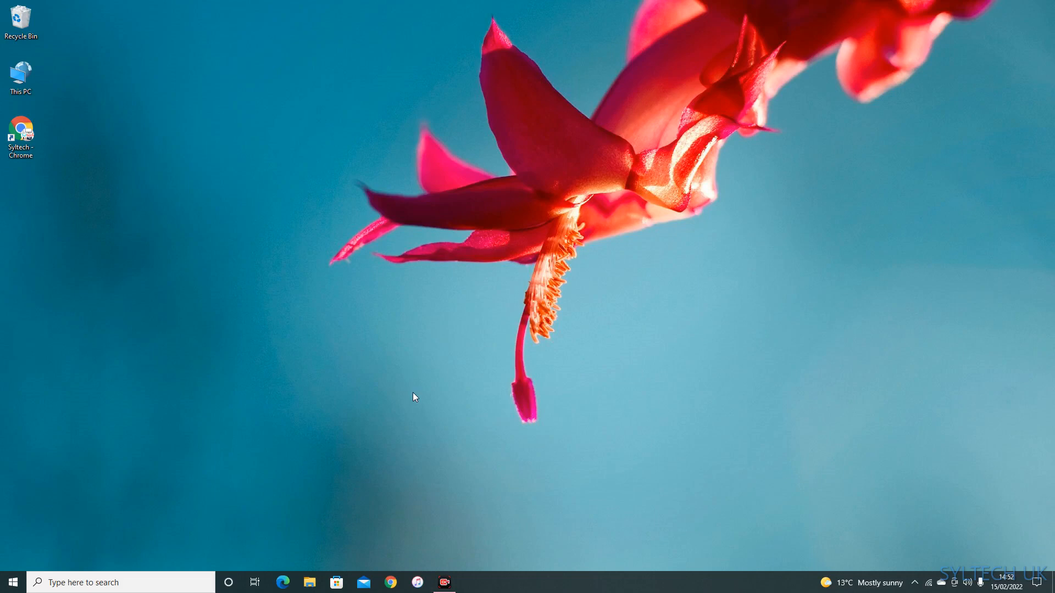
mouse_move(428, 546)
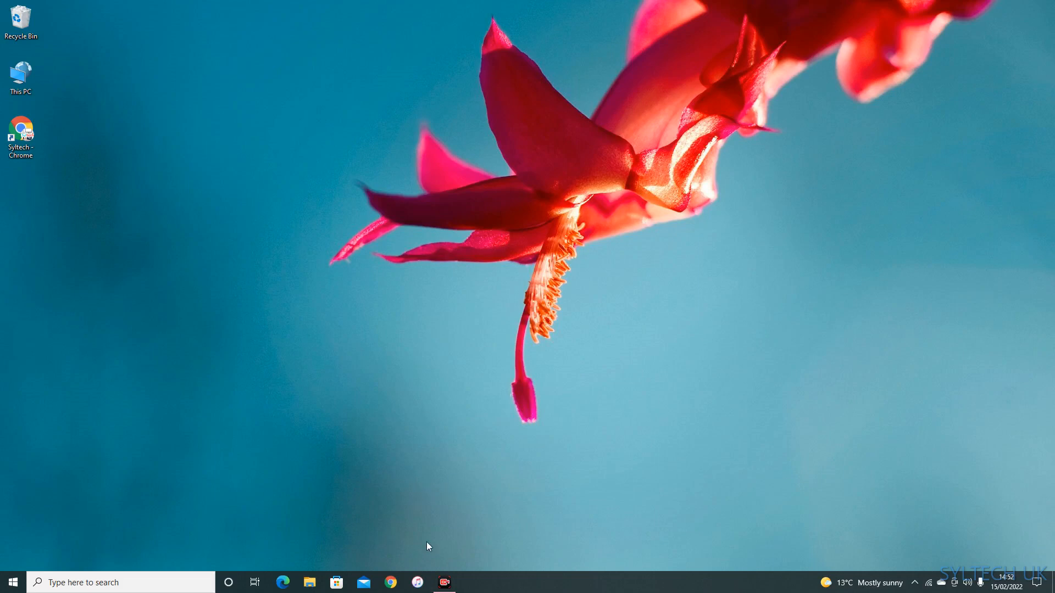
mouse_move(362, 525)
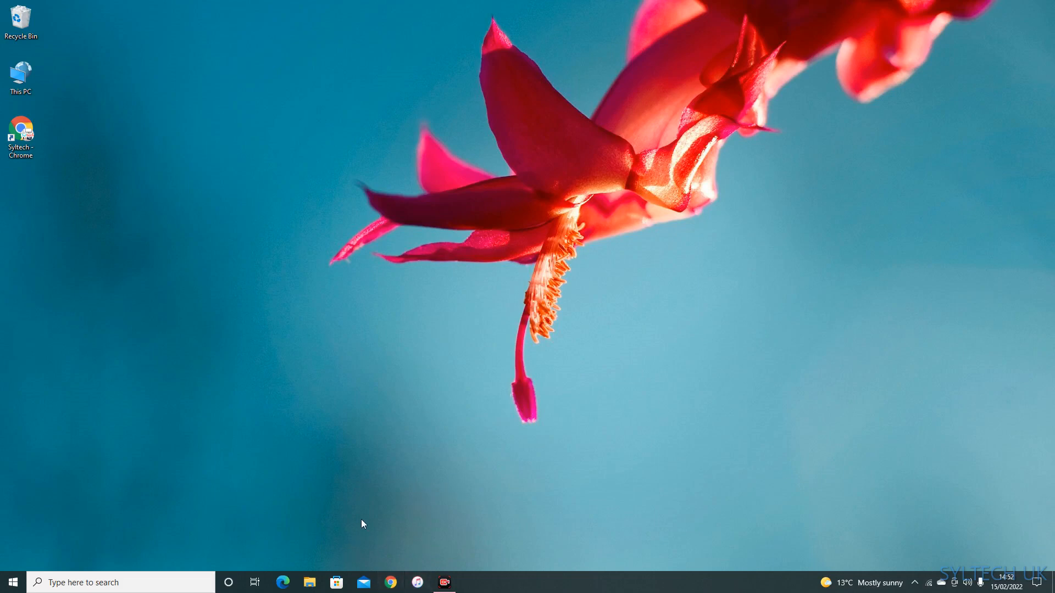
mouse_move(412, 518)
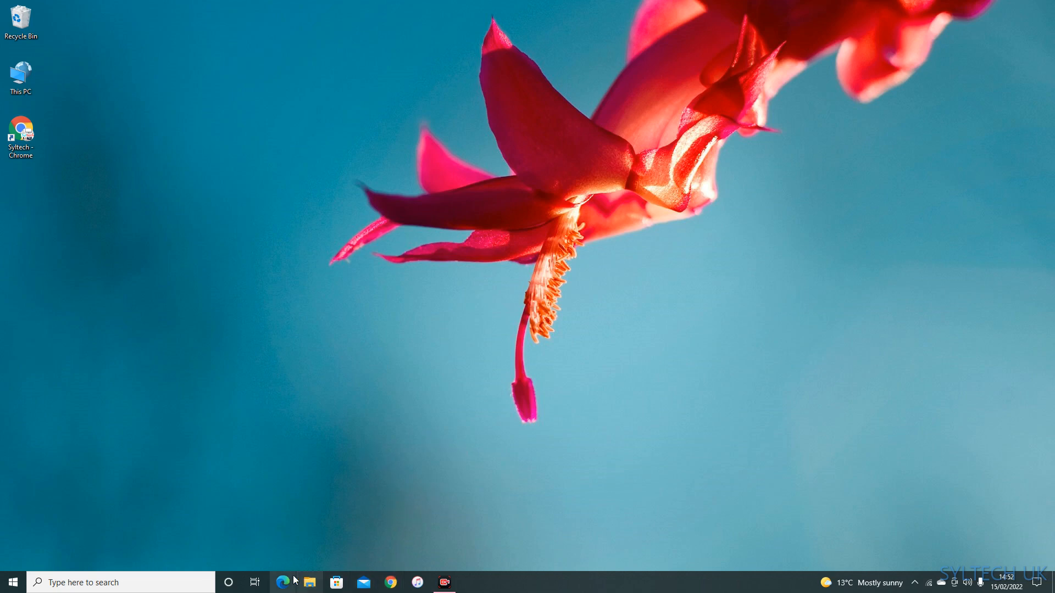
Open File Explorer and view the empty USB Drive (D:)
click(309, 581)
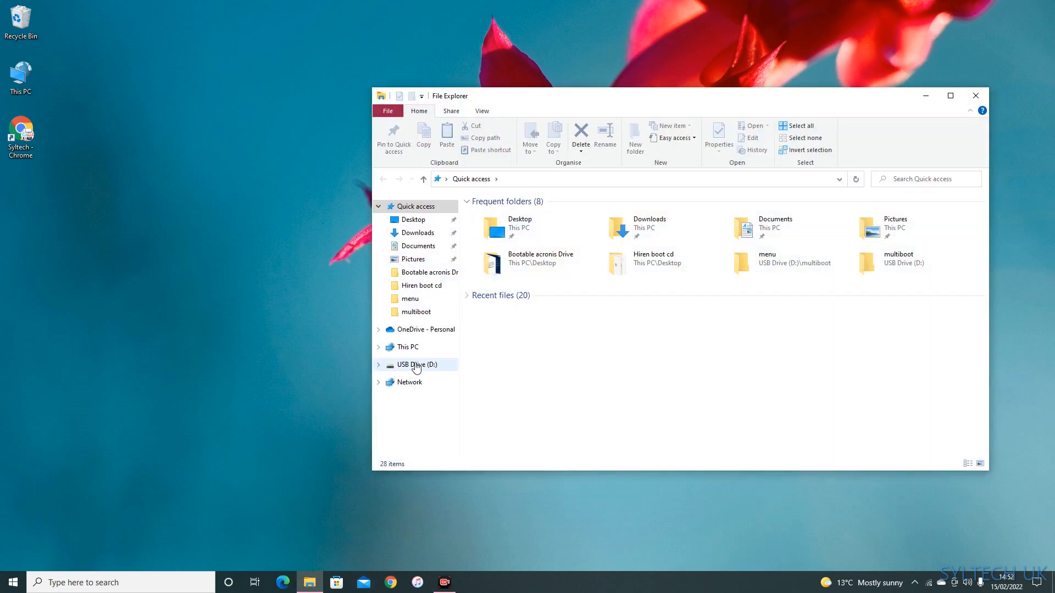
click(417, 365)
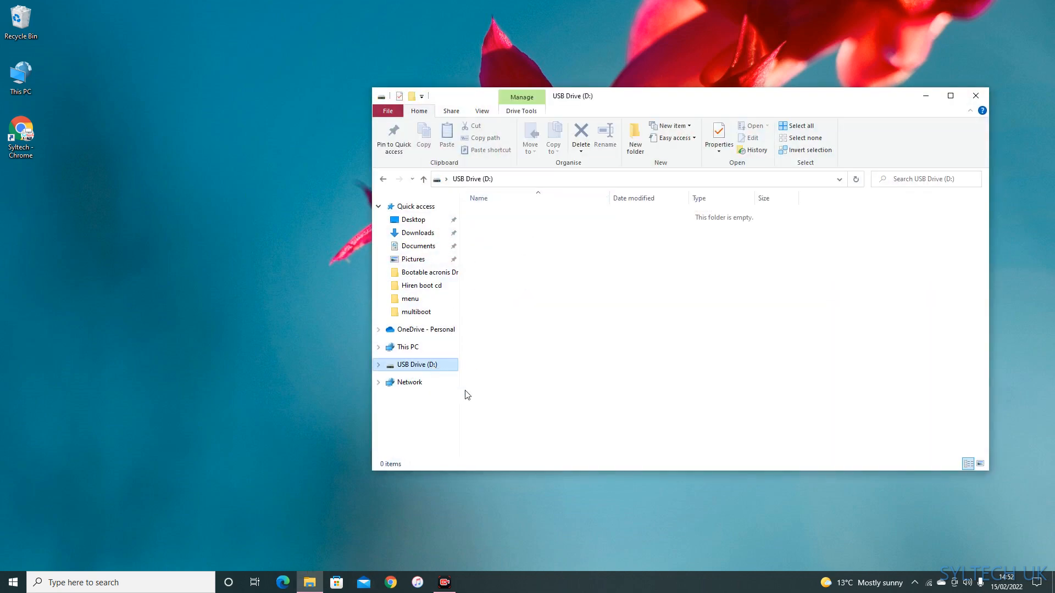
click(717, 137)
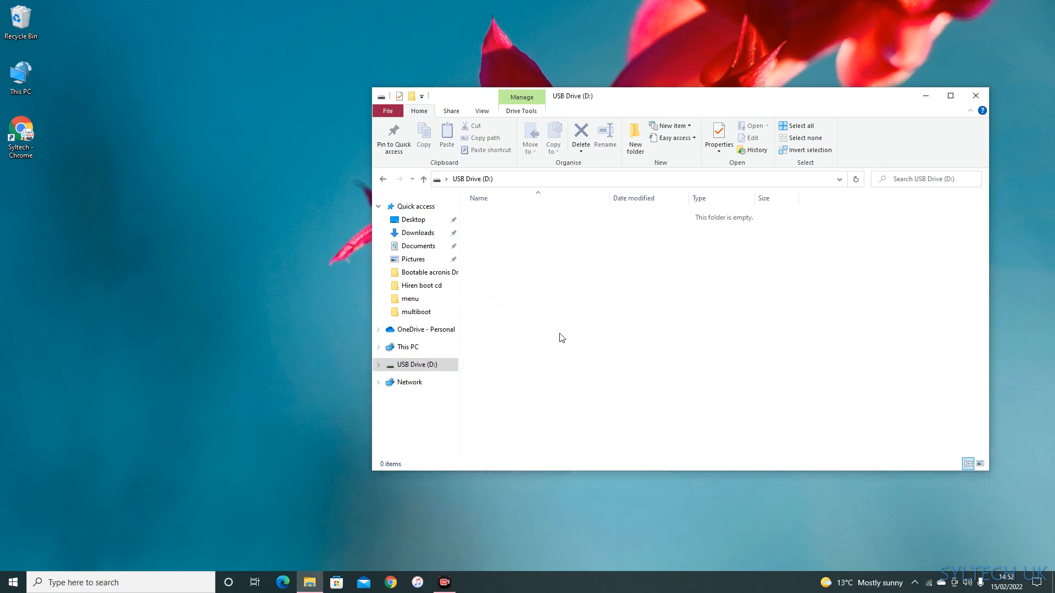
Format USB Drive (D:) as NTFS, confirm the erase warning, and close the Format window
right_click(414, 364)
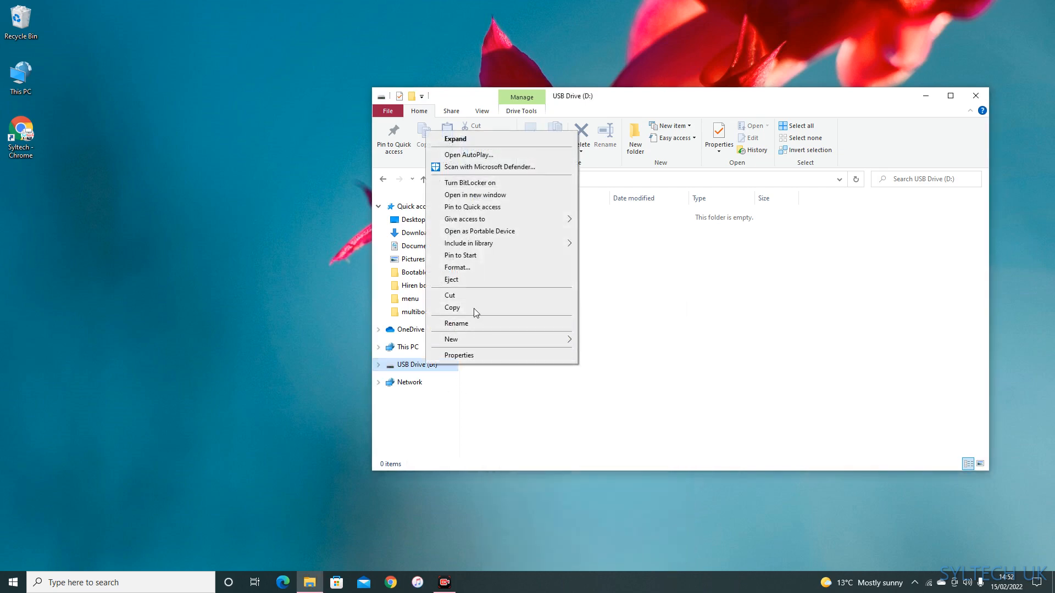
click(457, 267)
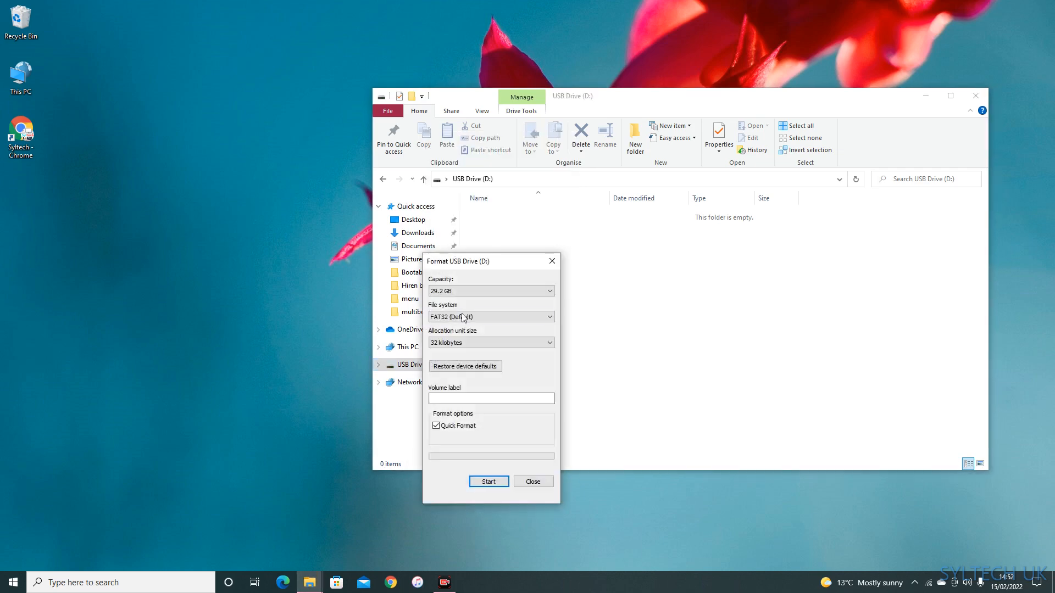
click(491, 316)
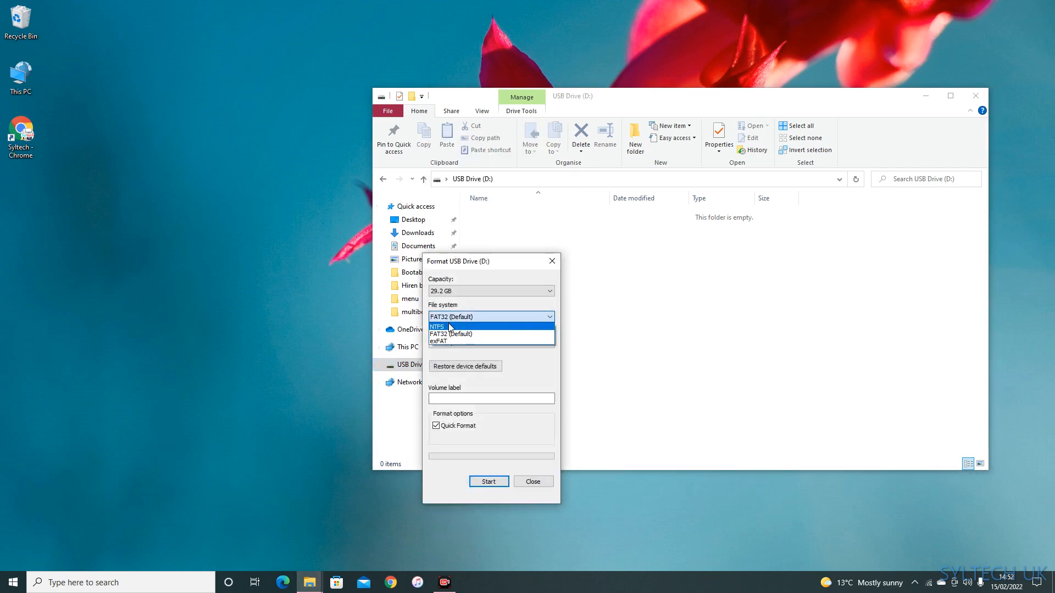
click(437, 326)
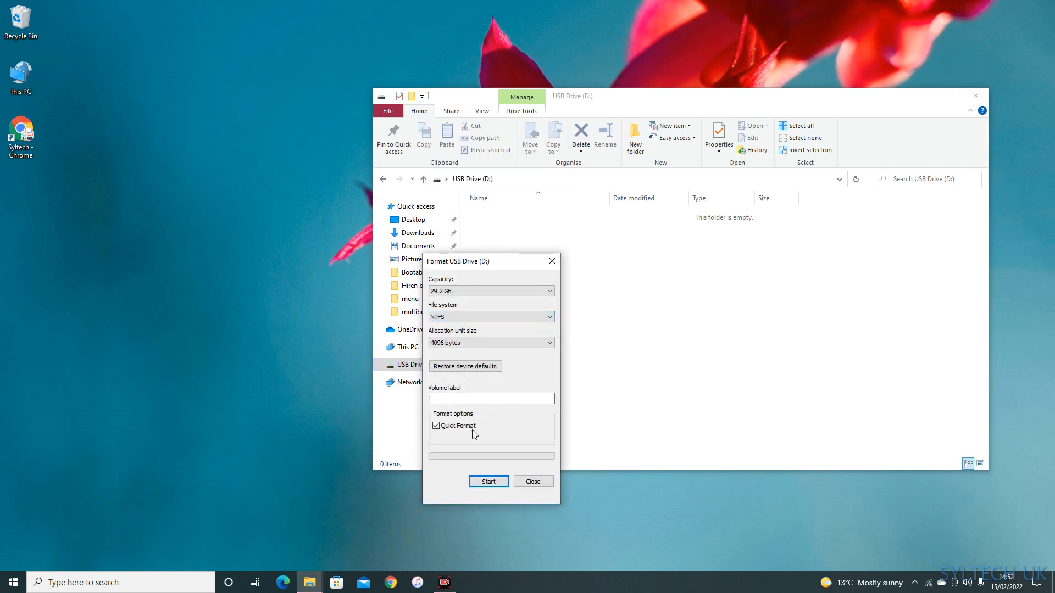
click(488, 482)
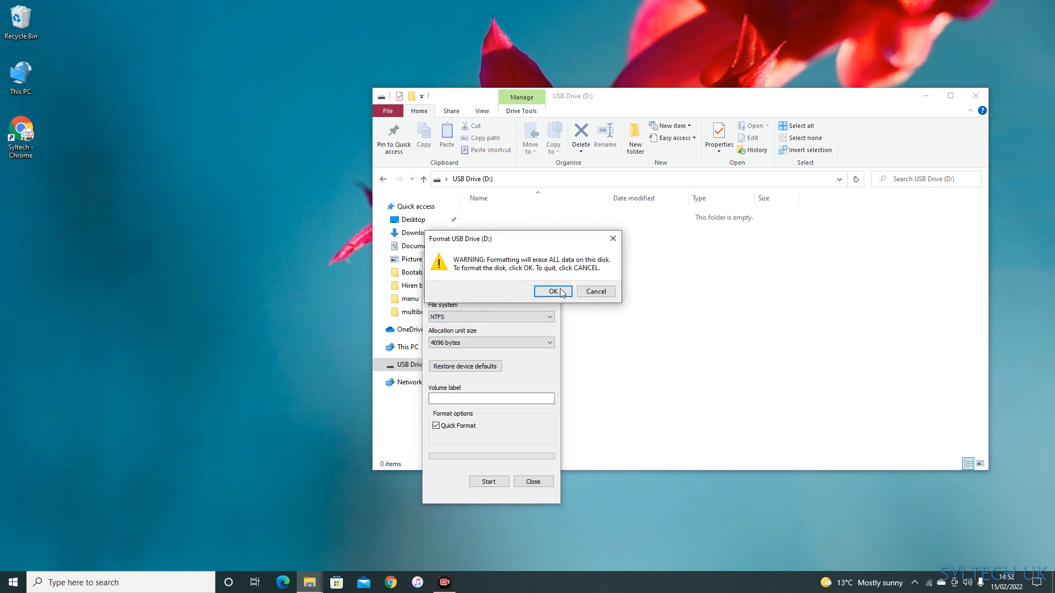
click(551, 291)
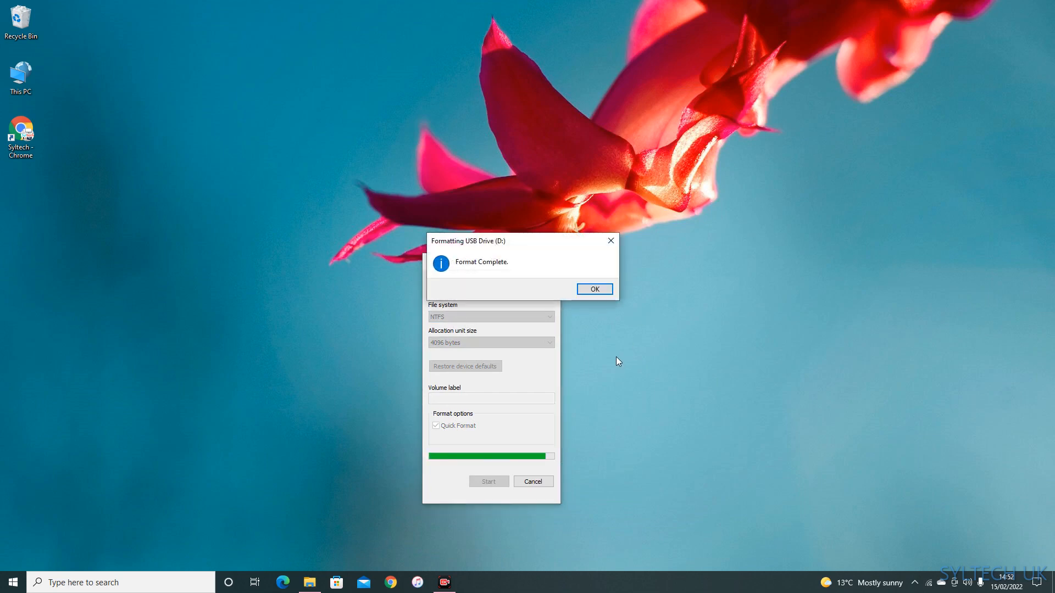
click(593, 289)
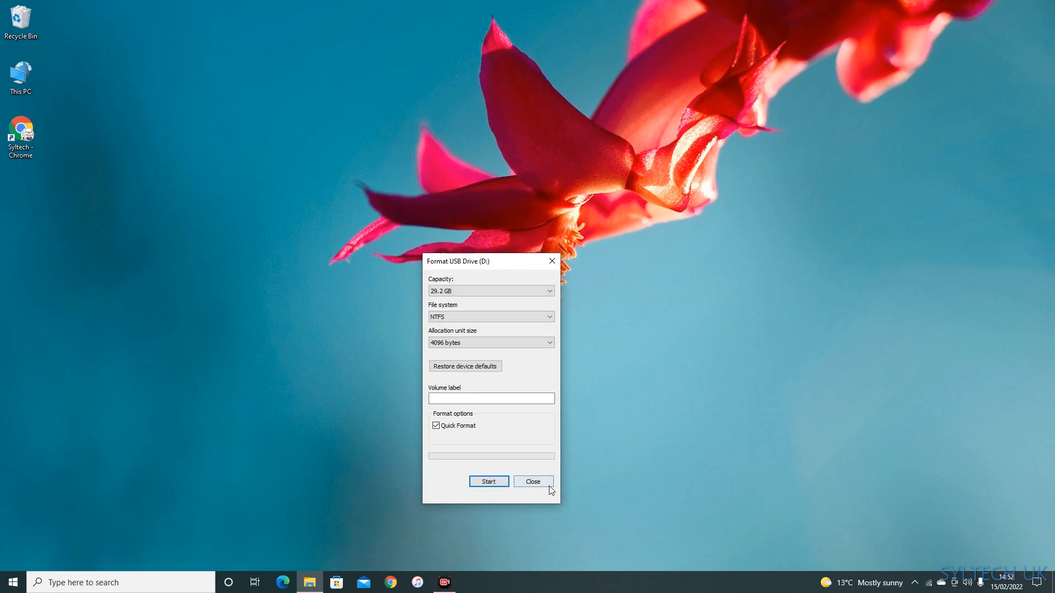
click(532, 481)
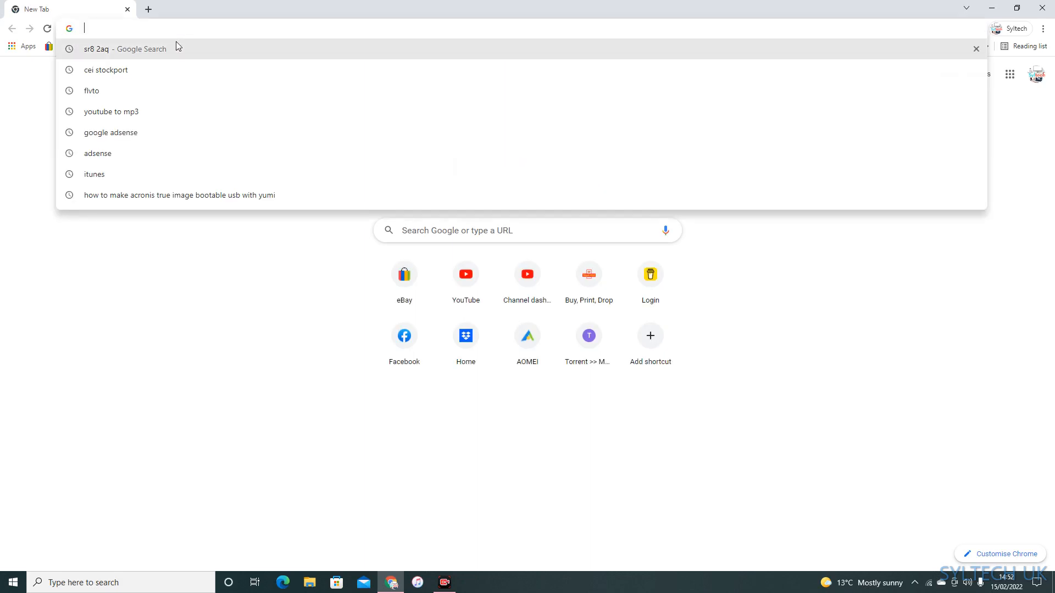
Google 'balena etcher' and open the balena.io Etcher result
text(be)
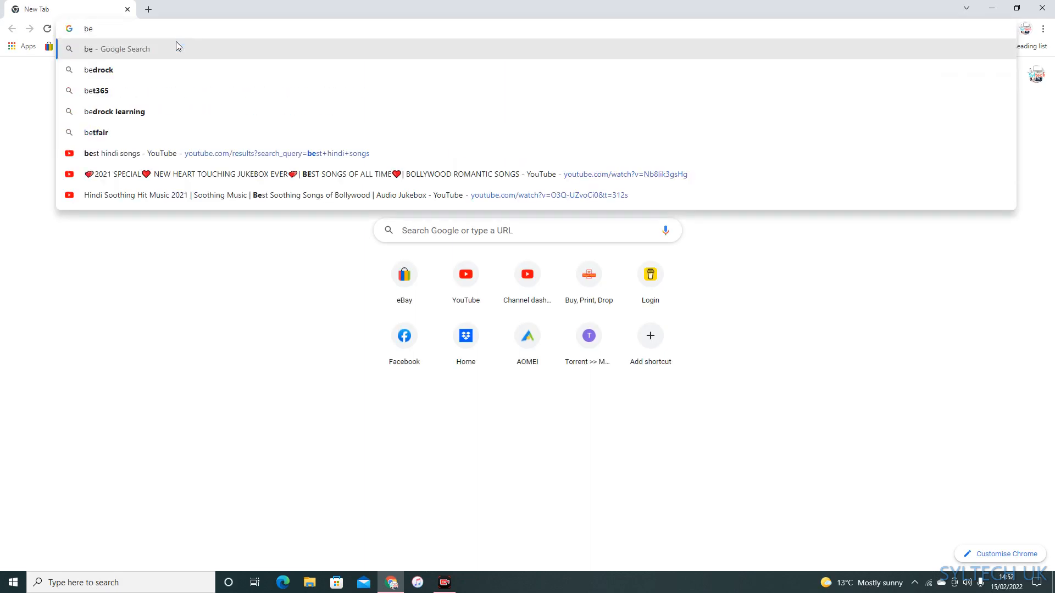
text(a)
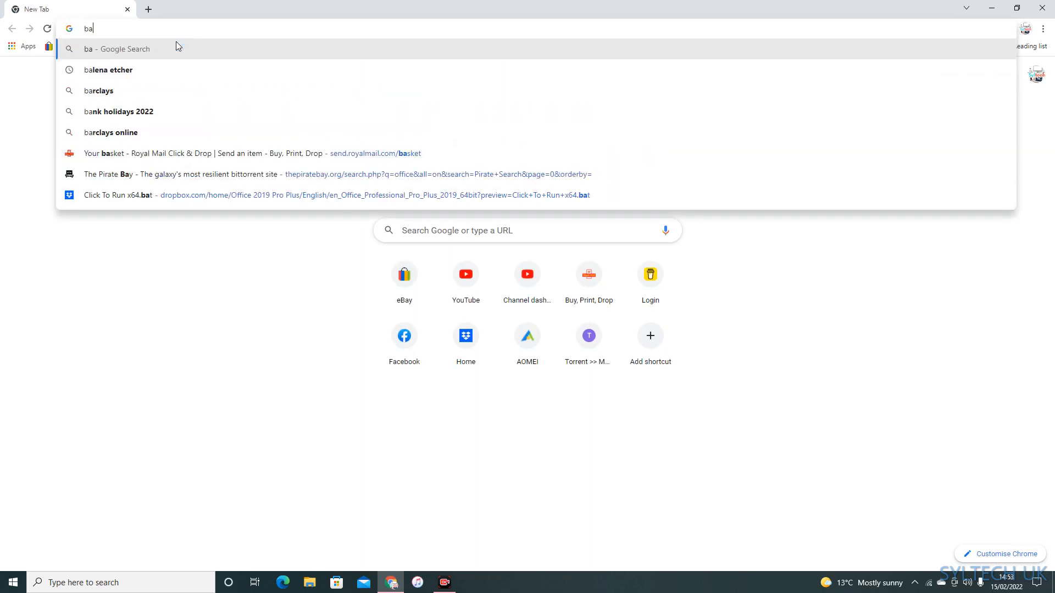
mouse_move(134, 75)
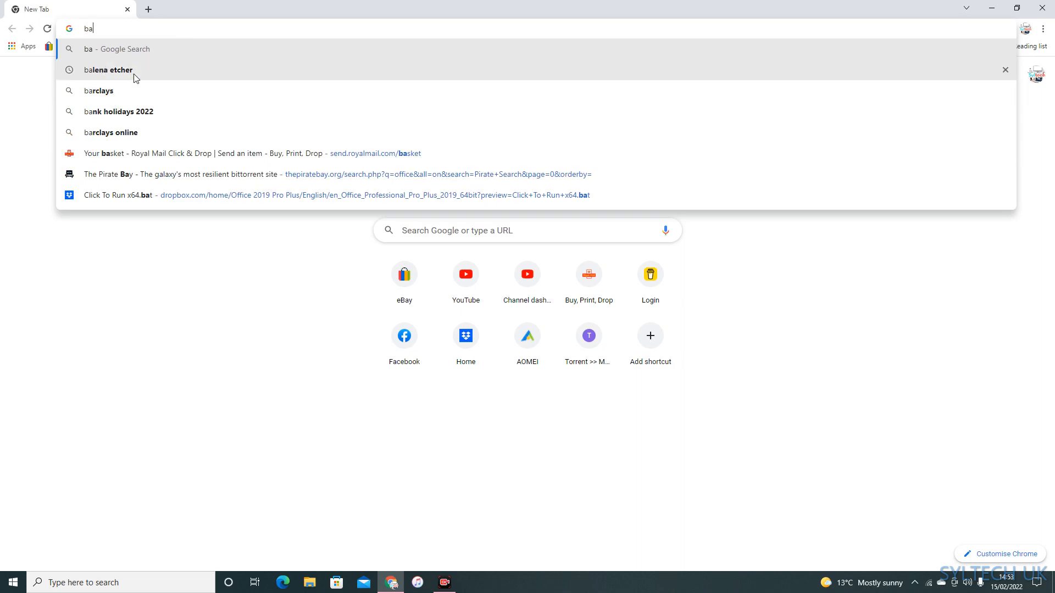
click(107, 69)
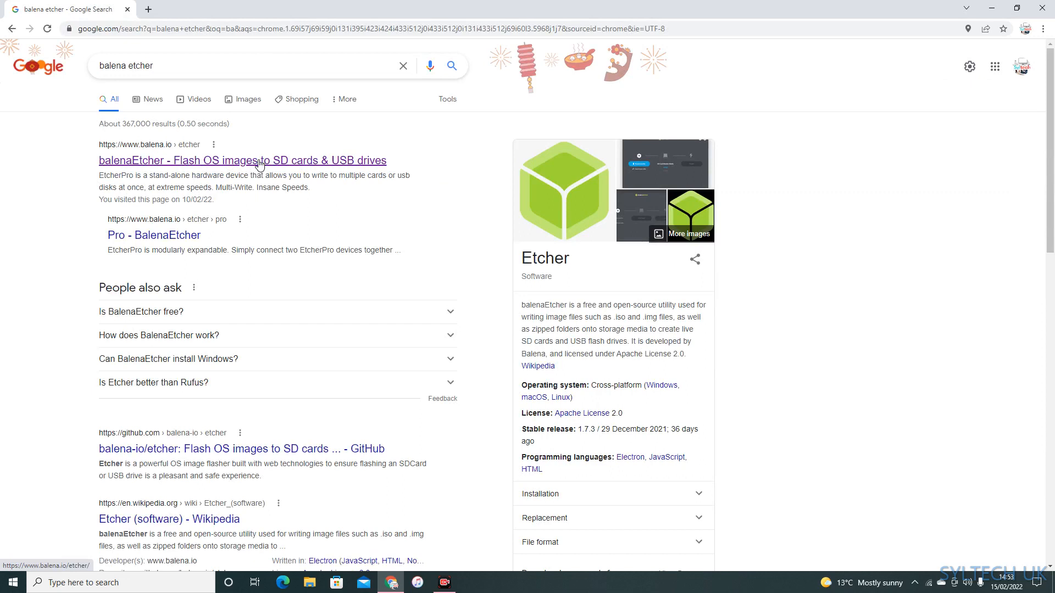
click(242, 160)
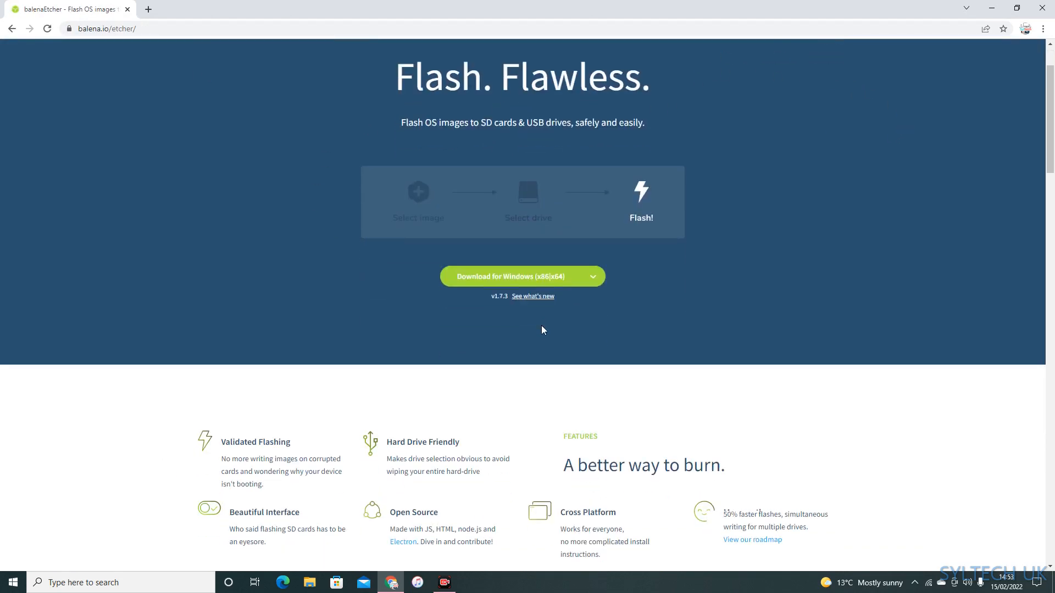
Download balenaEtcher for Windows (x86|x64) and run the installer
scroll(down, 3)
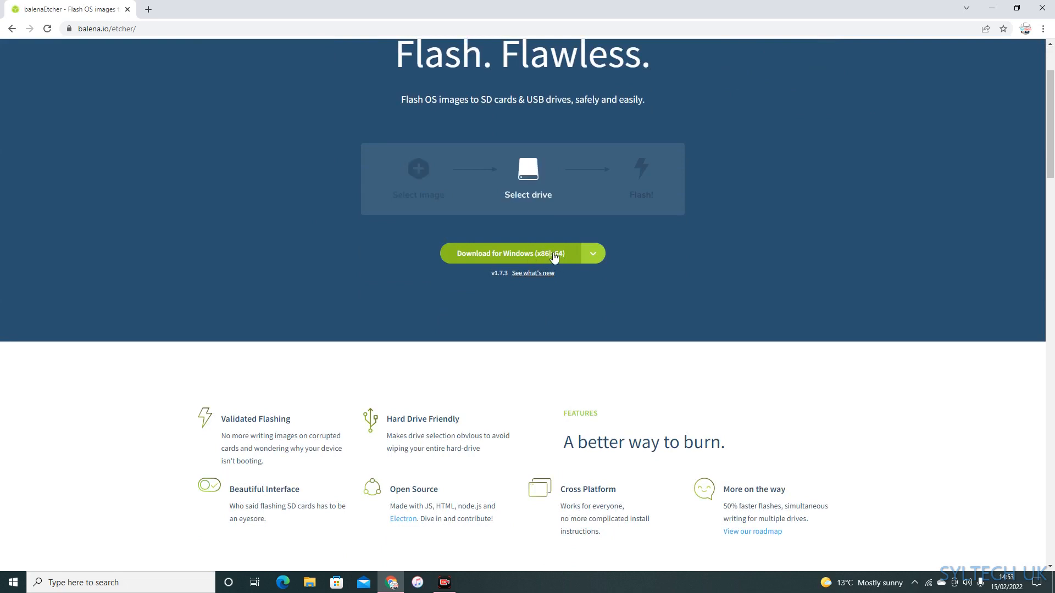
click(509, 254)
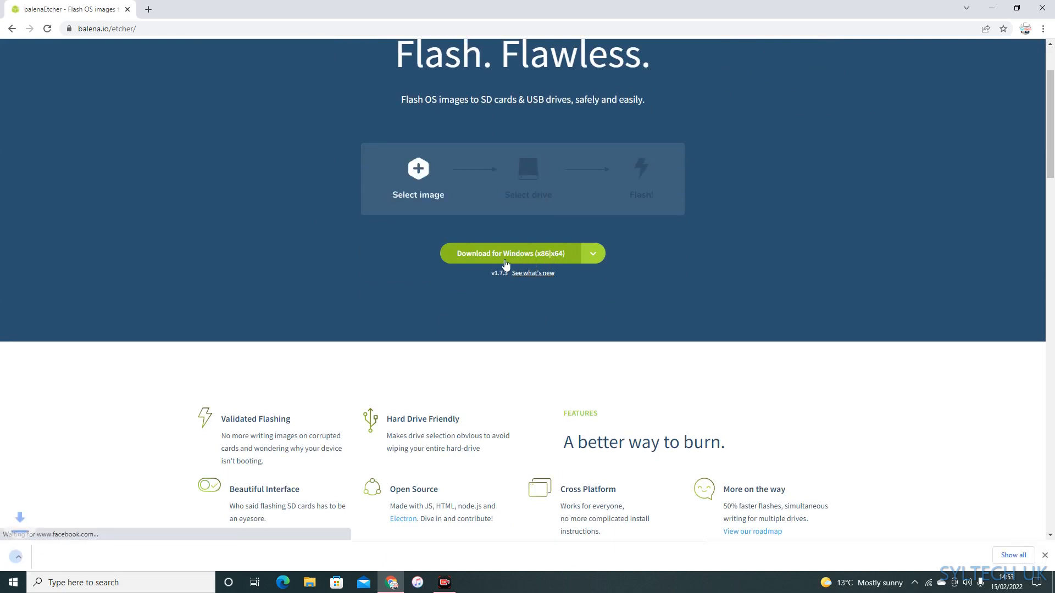
click(509, 254)
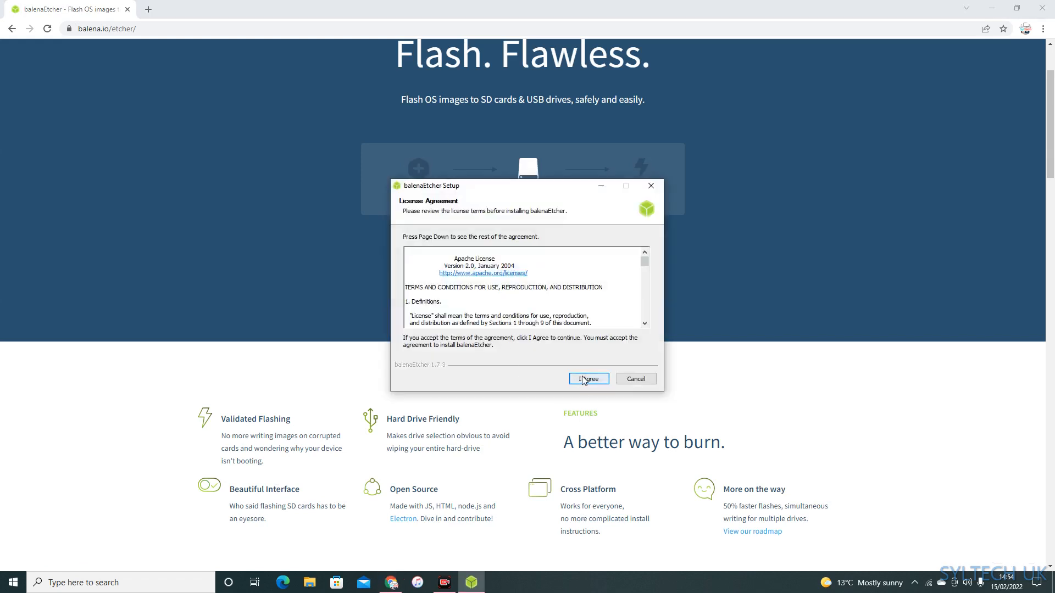
Accept the balenaEtcher license, install, then close the launched Etcher window
click(587, 378)
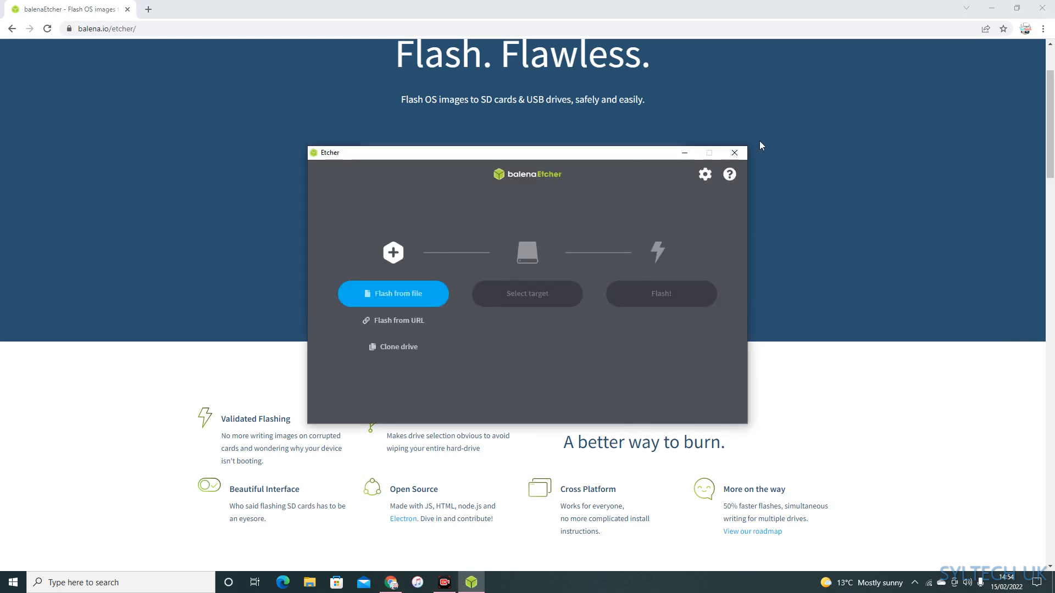
click(734, 152)
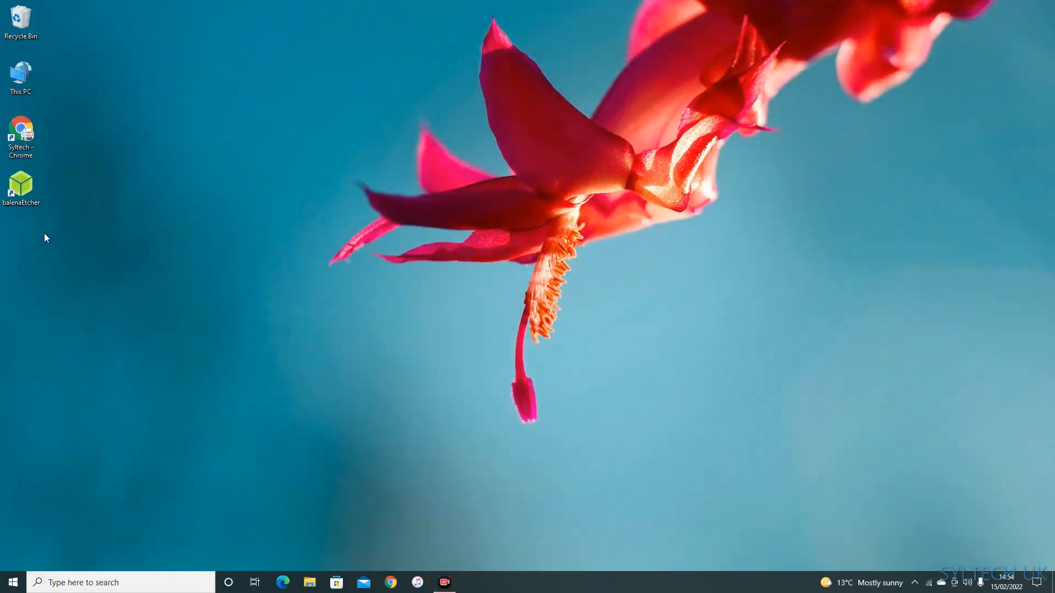
Run balenaEtcher as administrator from its desktop shortcut
click(21, 185)
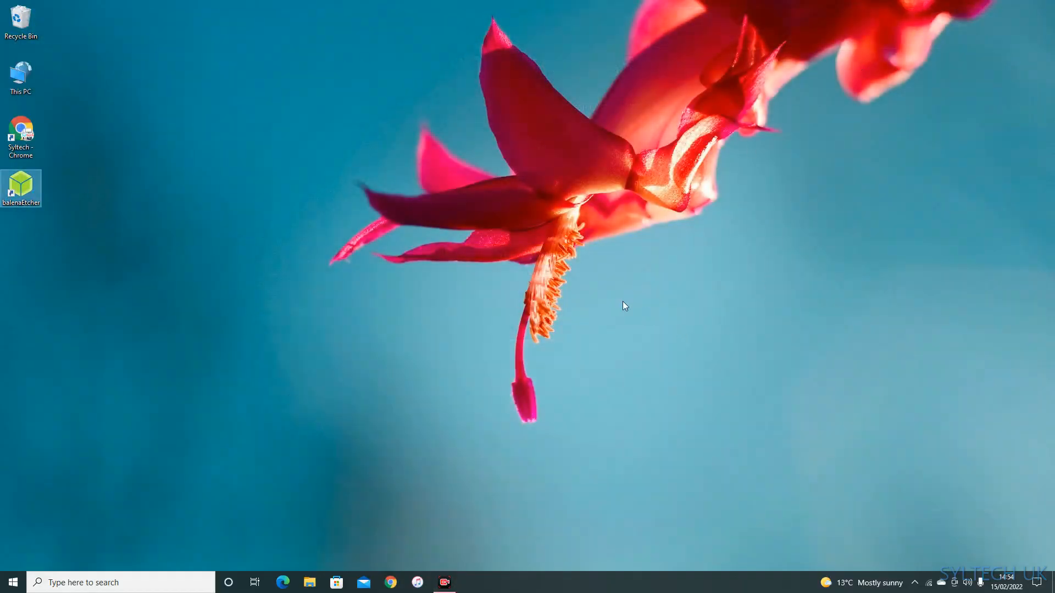
double_click(21, 189)
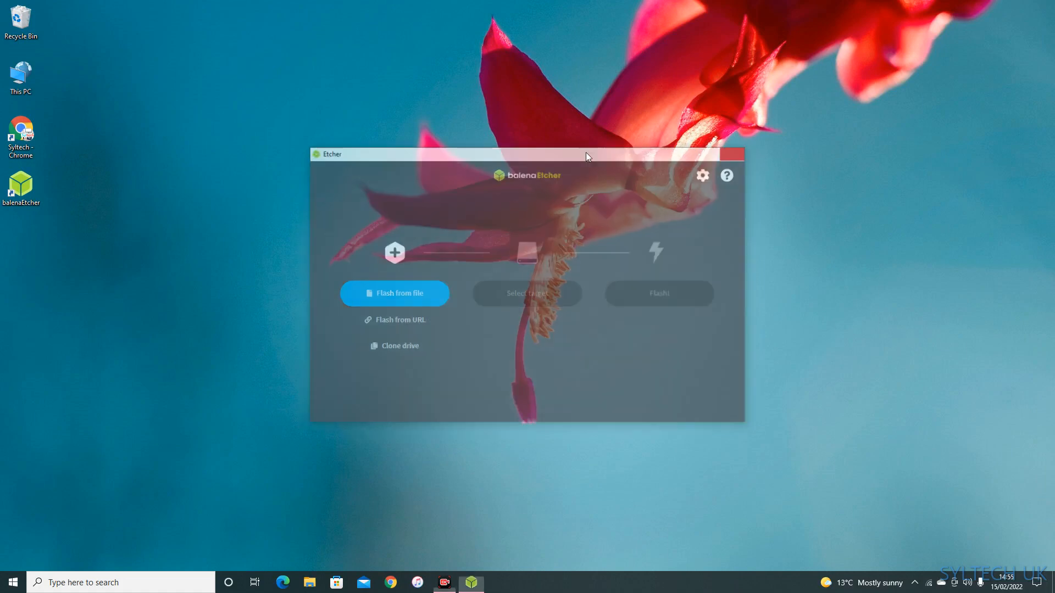
right_click(21, 187)
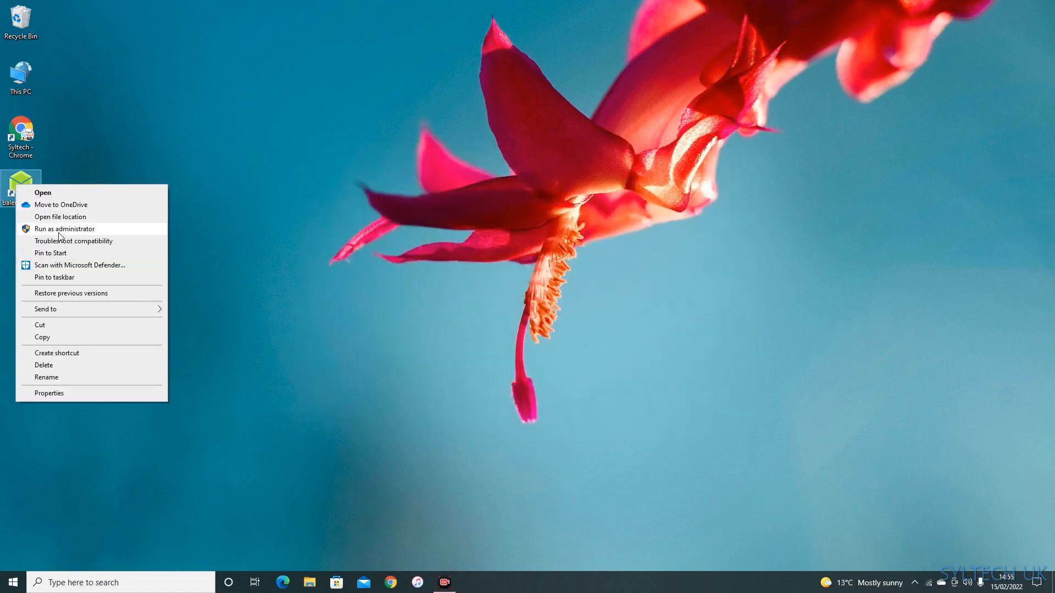
click(42, 193)
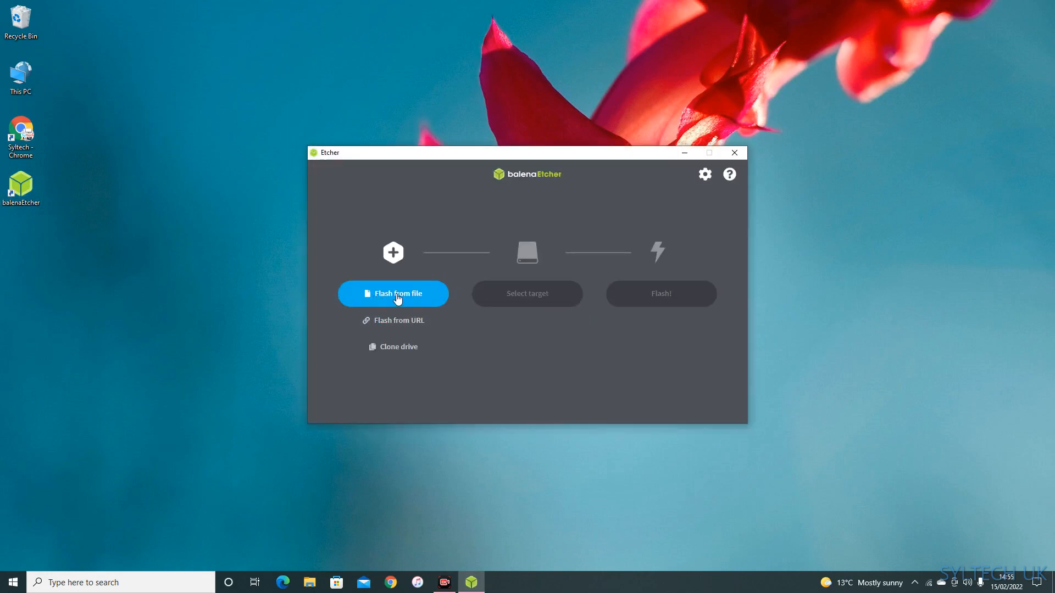
Flash from file using 'Install macOS Monterey 12.1.dmg' (14.7 GB)
click(393, 294)
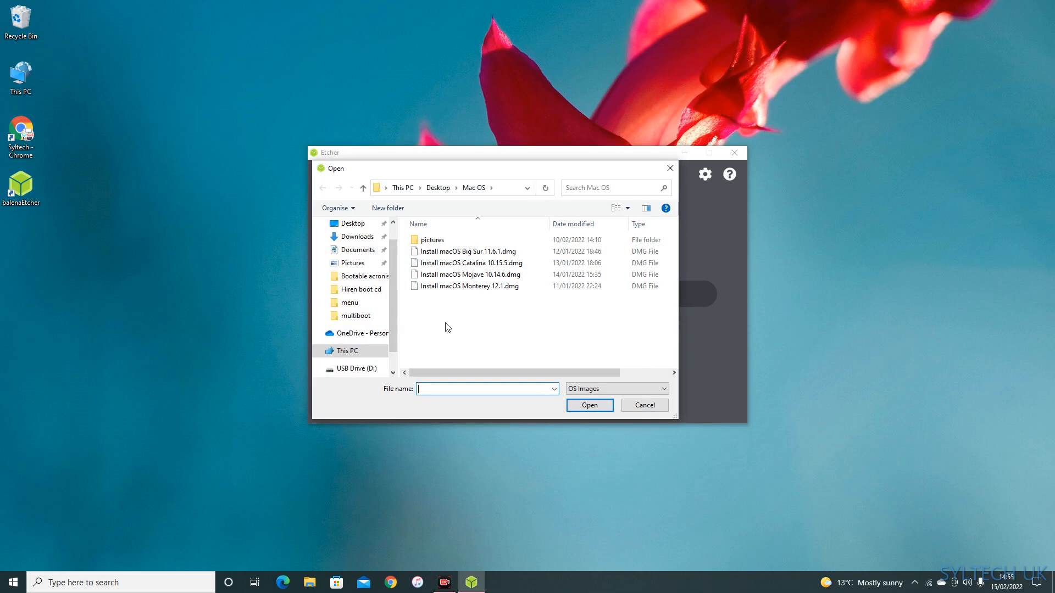
click(643, 405)
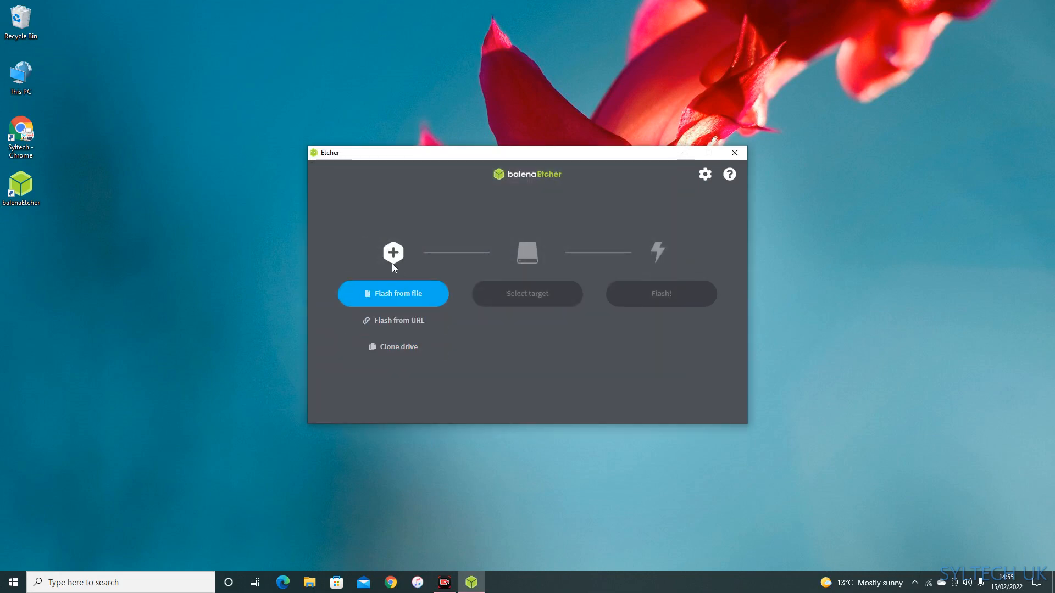
click(393, 293)
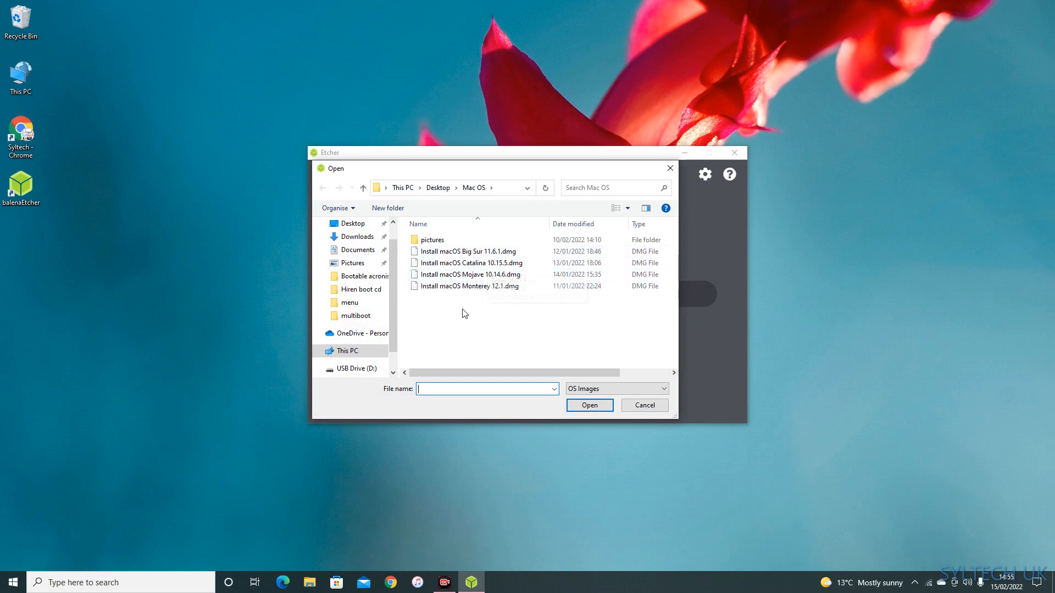
click(470, 285)
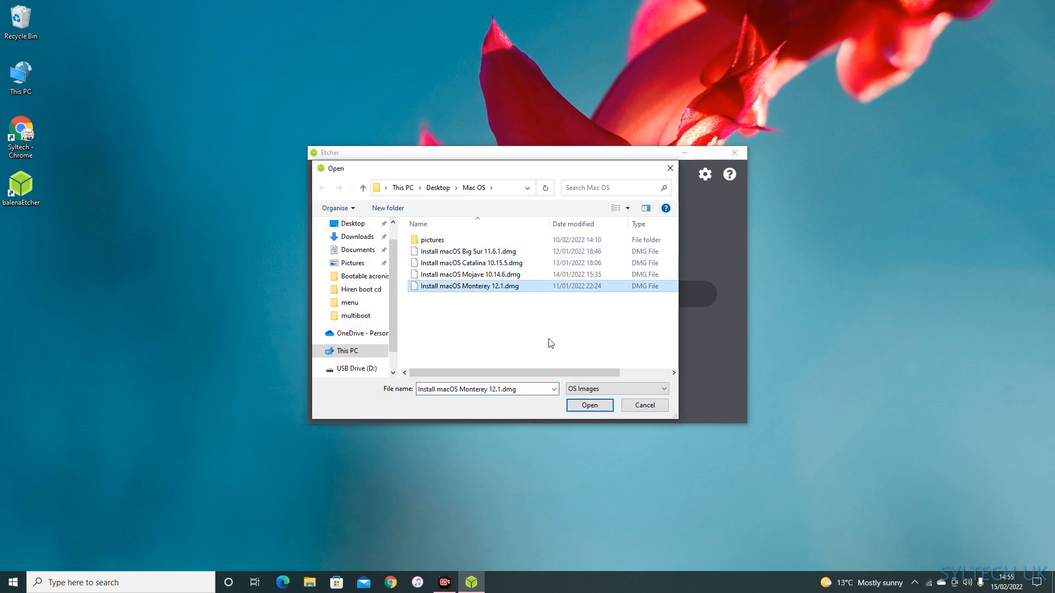
mouse_move(612, 421)
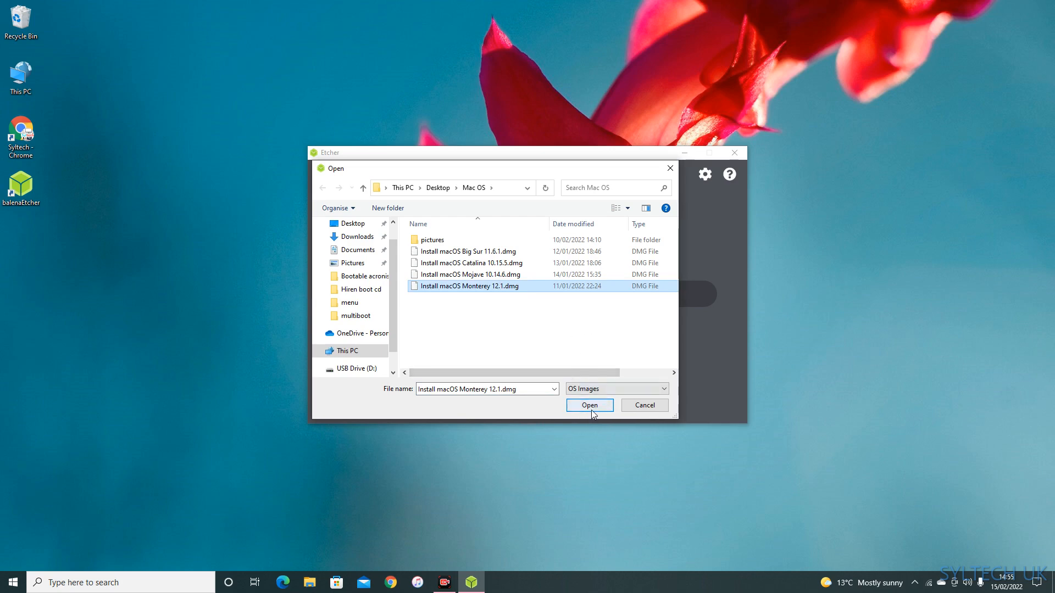
mouse_move(551, 257)
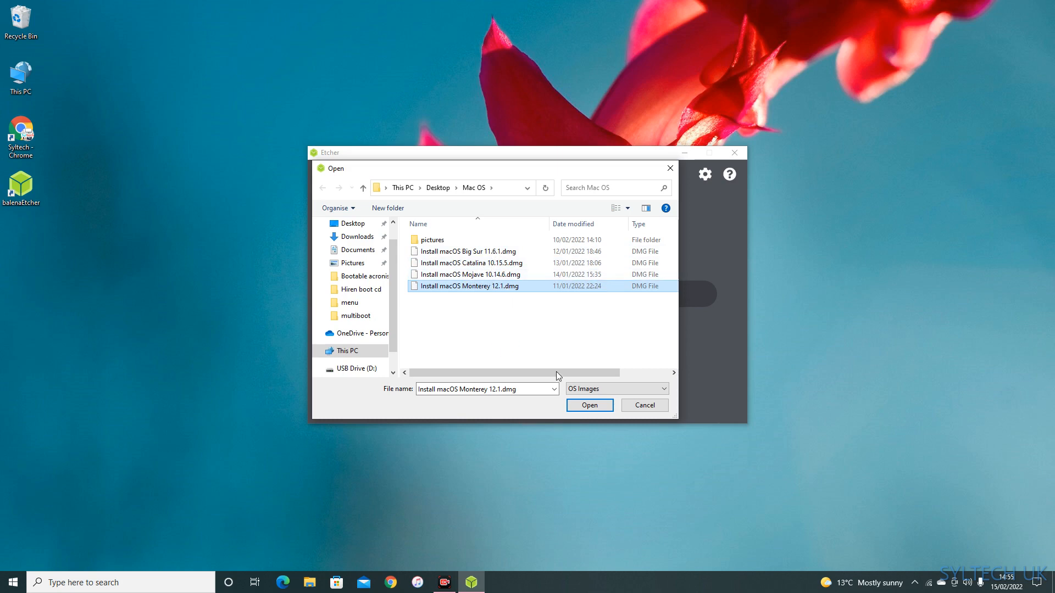
click(588, 405)
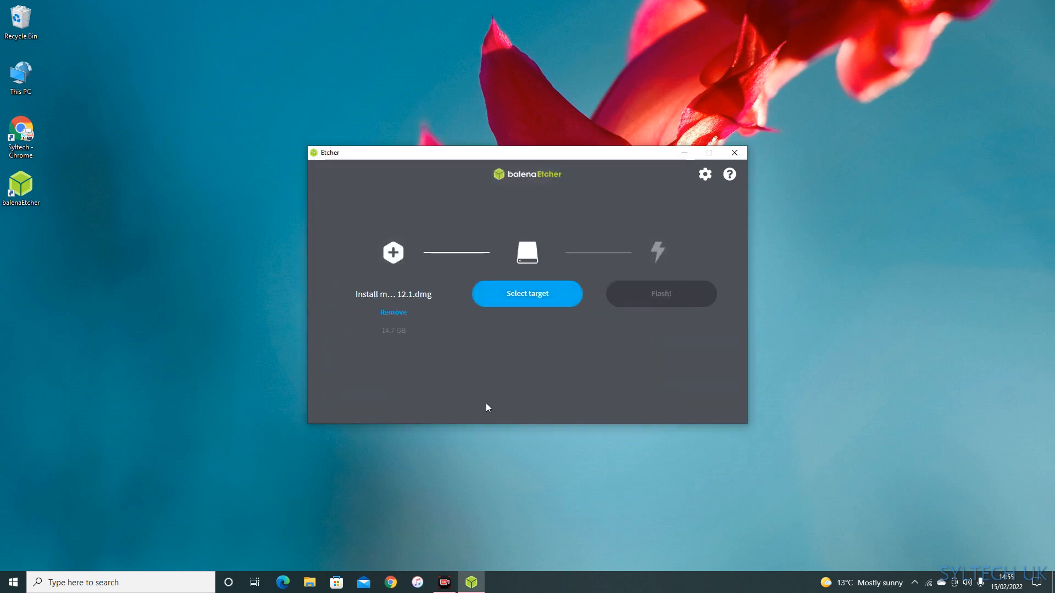
Select the 31.5 GB Generic Flash Disk USB Device as target and start flashing
click(527, 293)
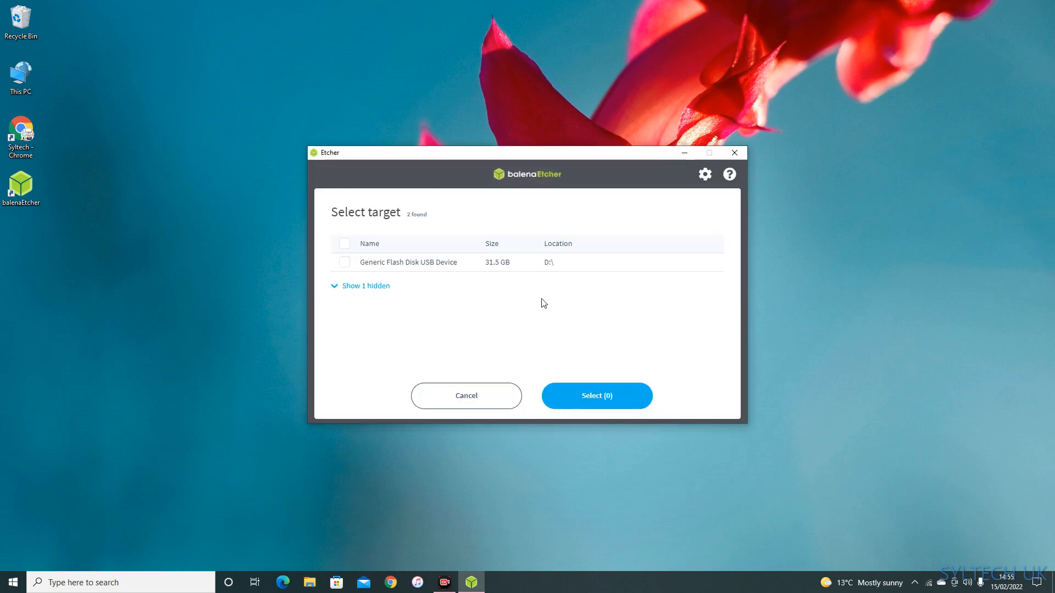
mouse_move(349, 263)
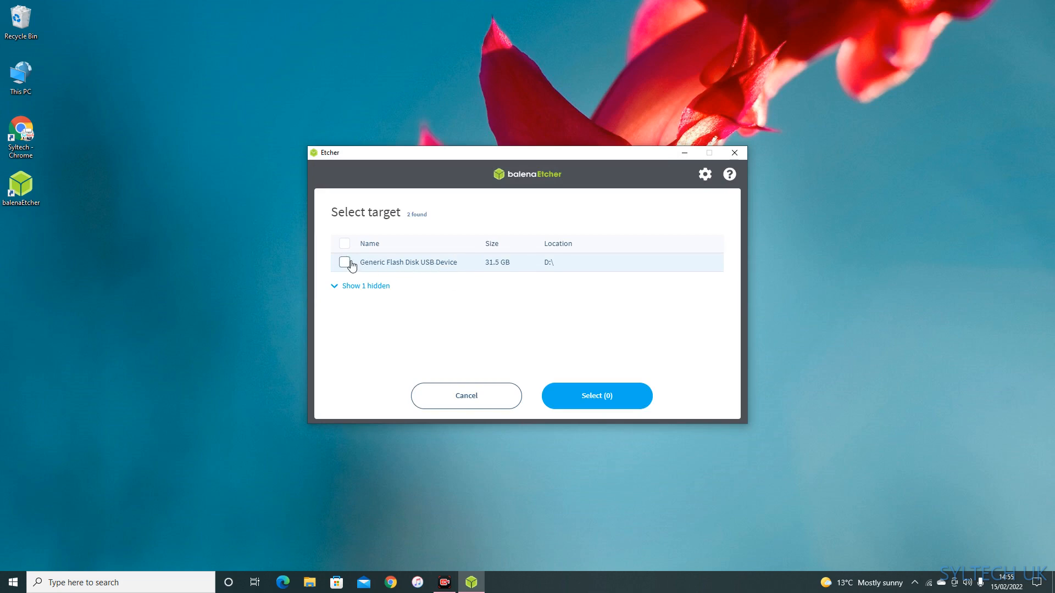
click(344, 263)
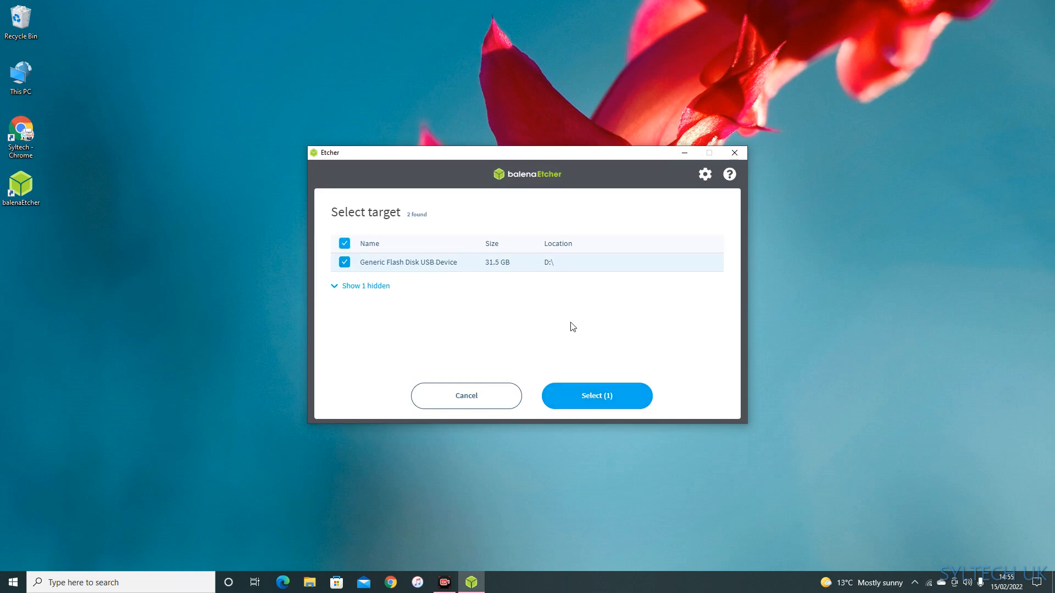
click(596, 395)
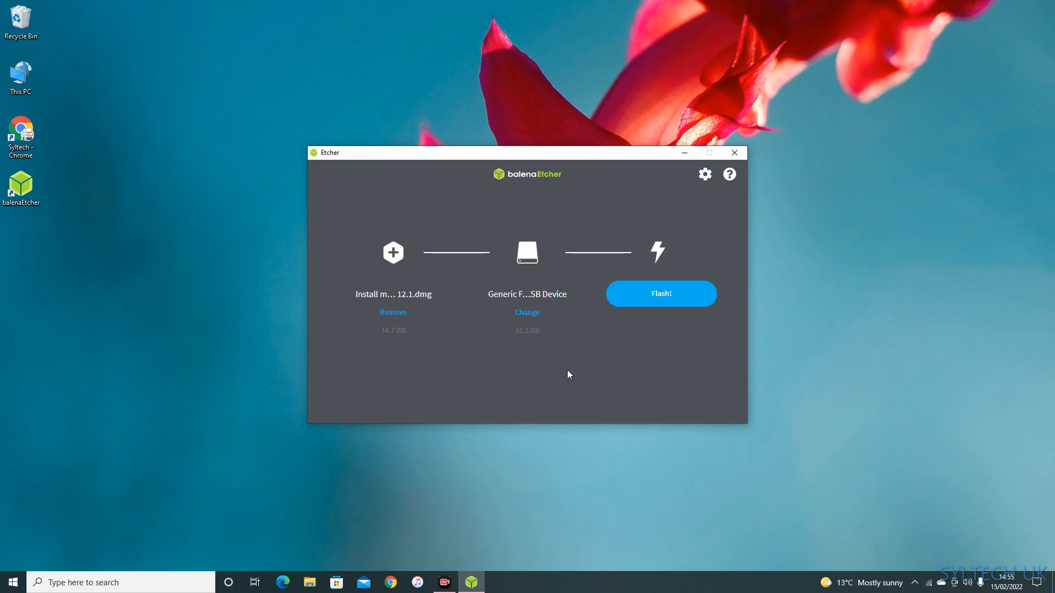
click(660, 293)
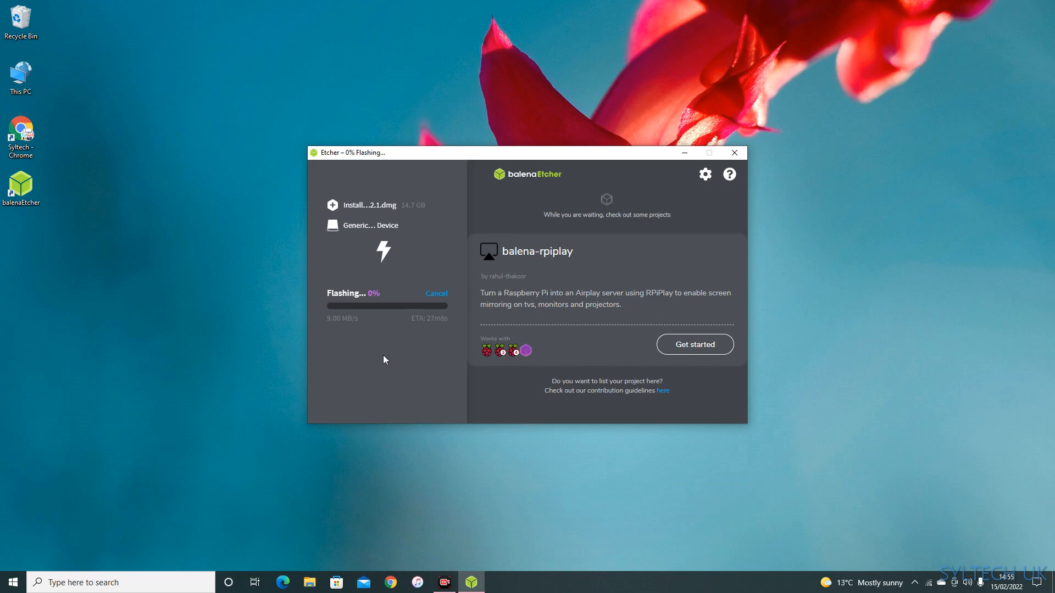
mouse_move(404, 311)
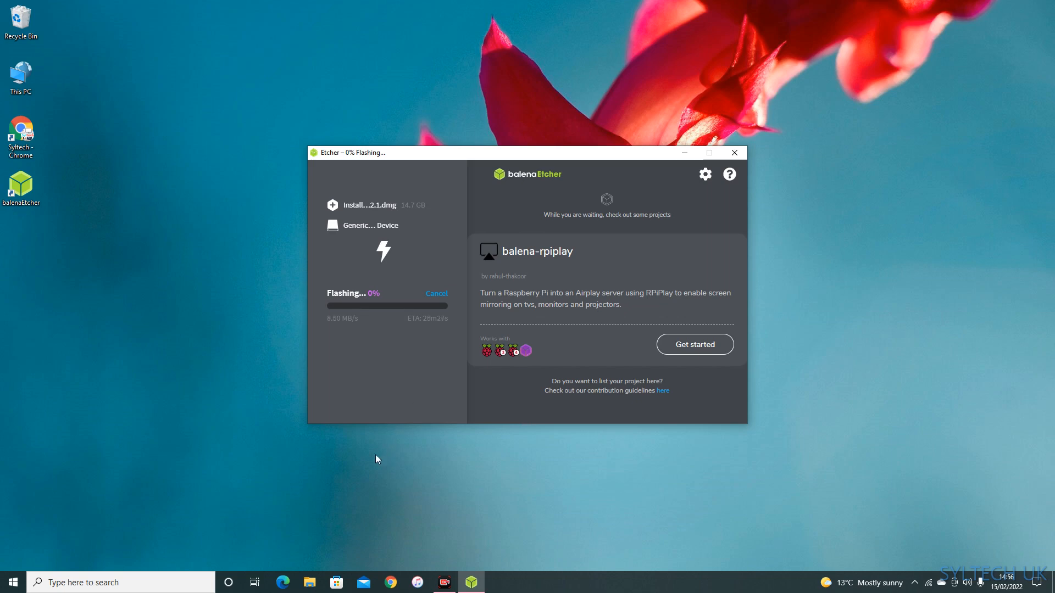
mouse_move(395, 422)
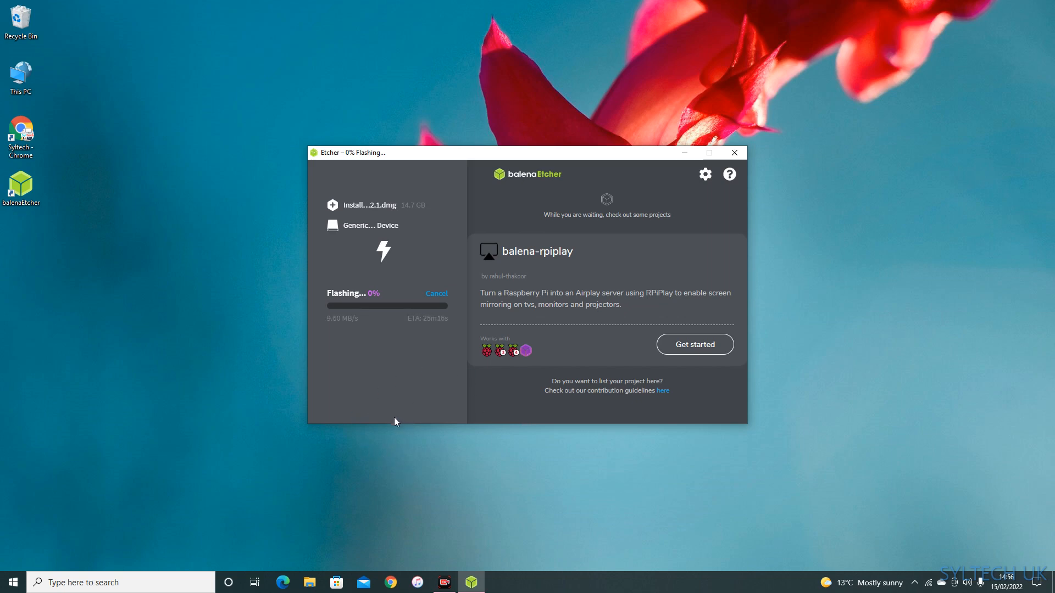
mouse_move(443, 326)
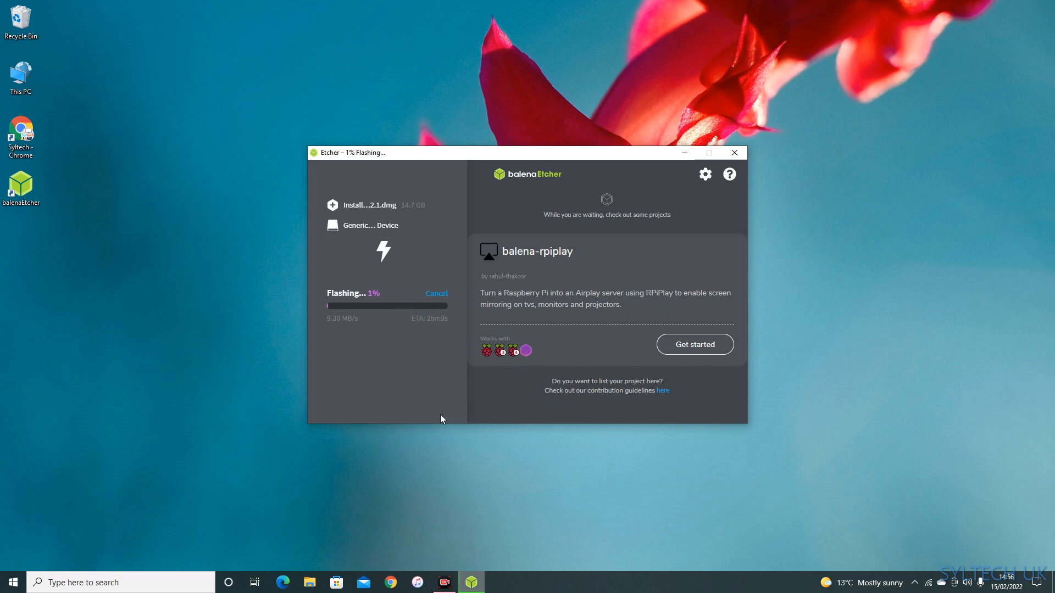
mouse_move(369, 376)
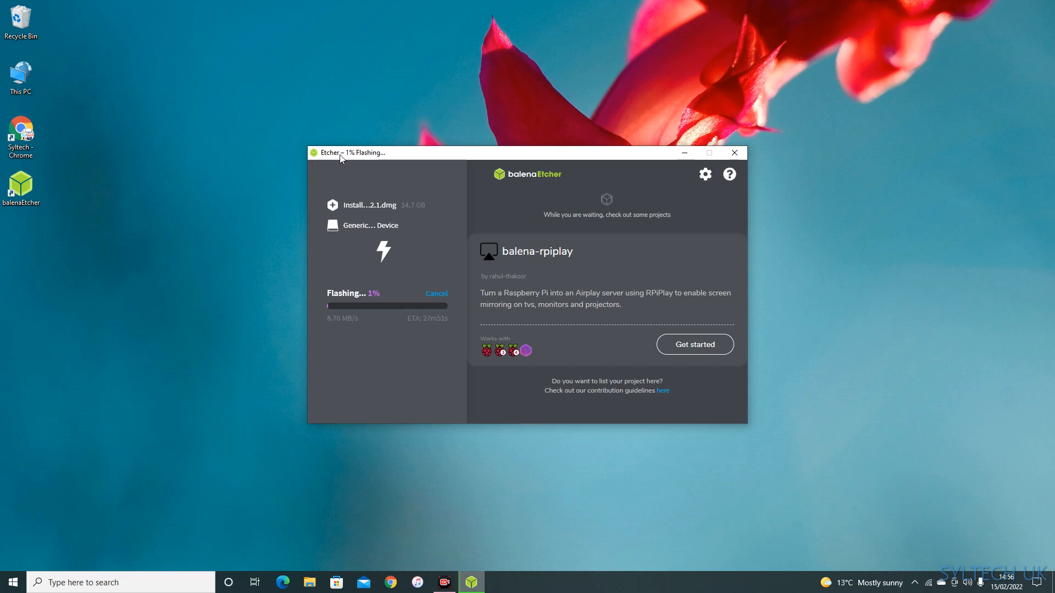
mouse_move(461, 499)
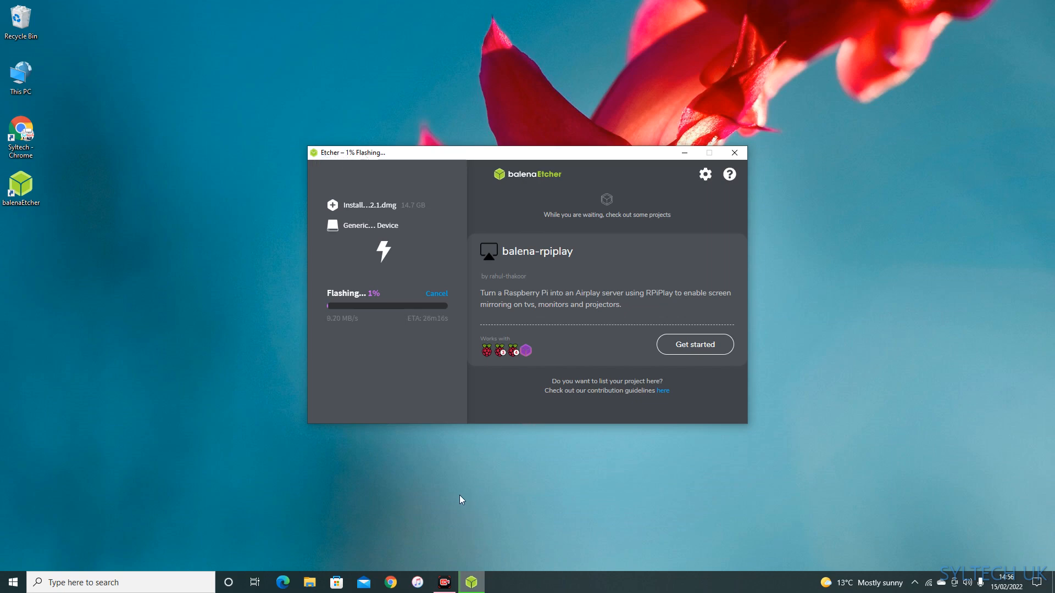
mouse_move(400, 300)
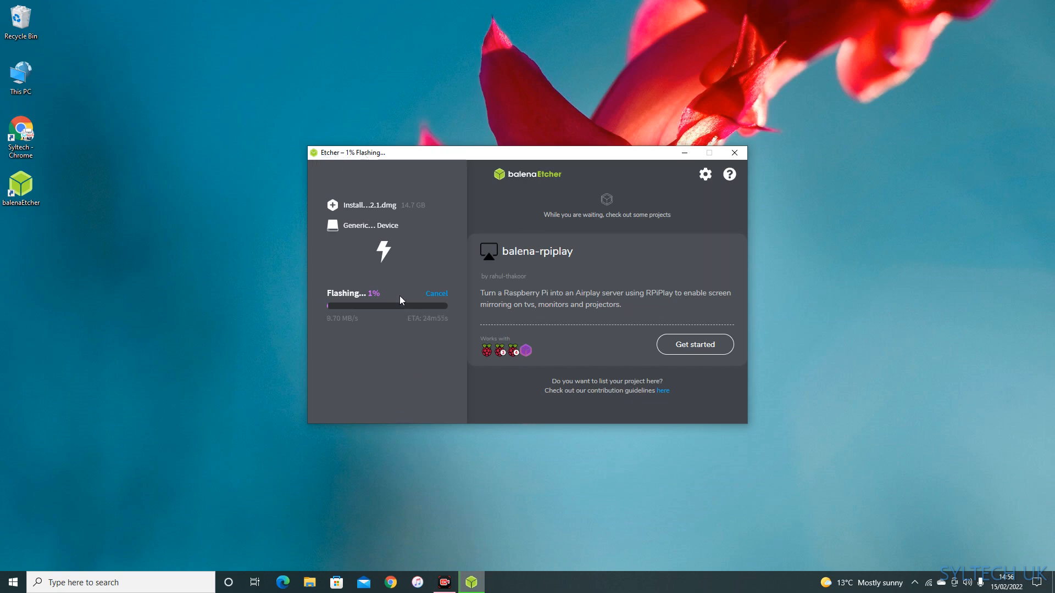
mouse_move(398, 276)
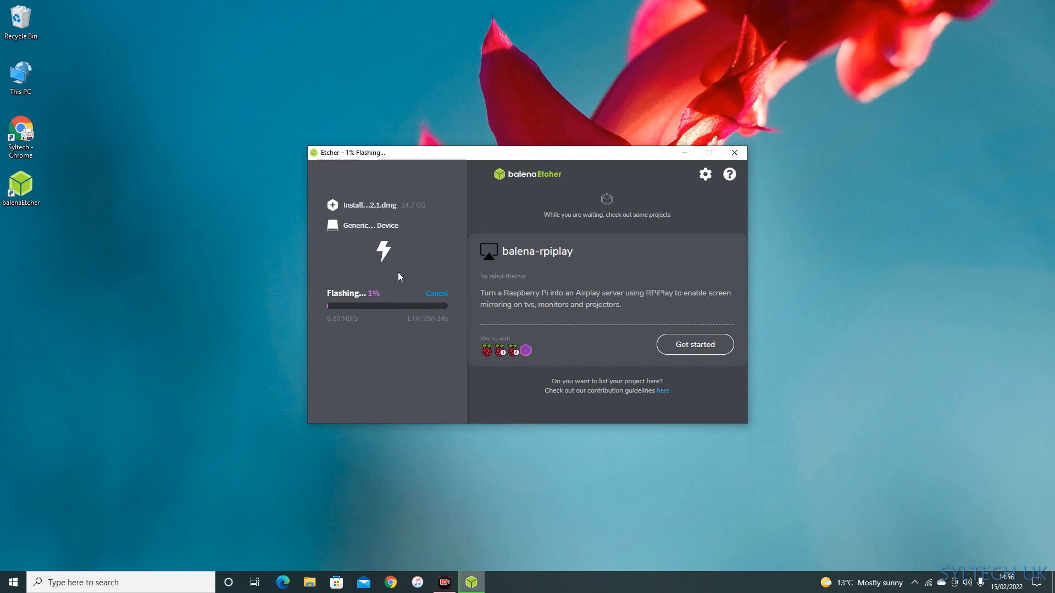
mouse_move(738, 540)
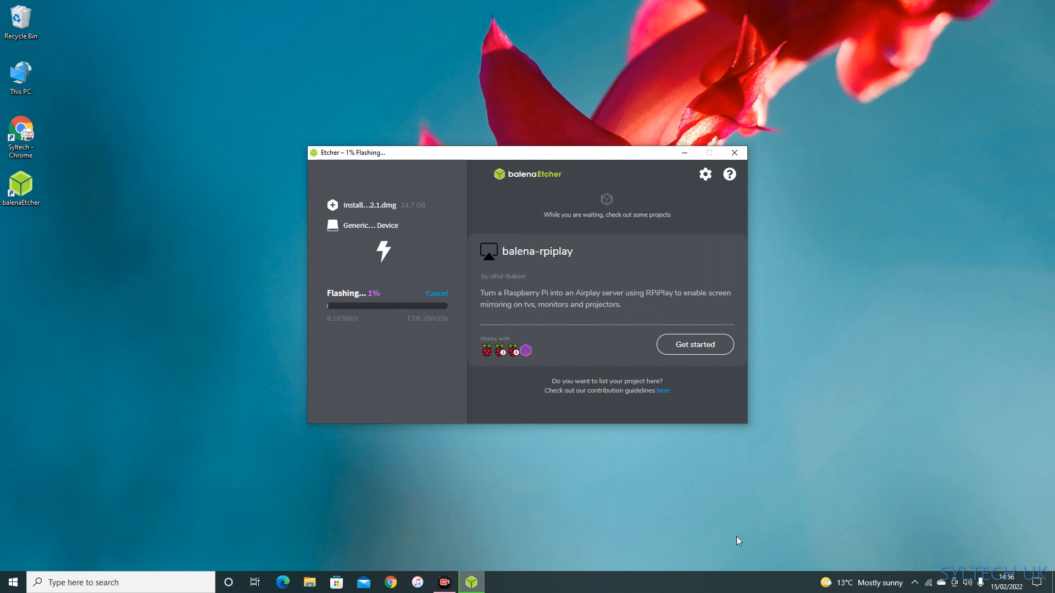
mouse_move(912, 560)
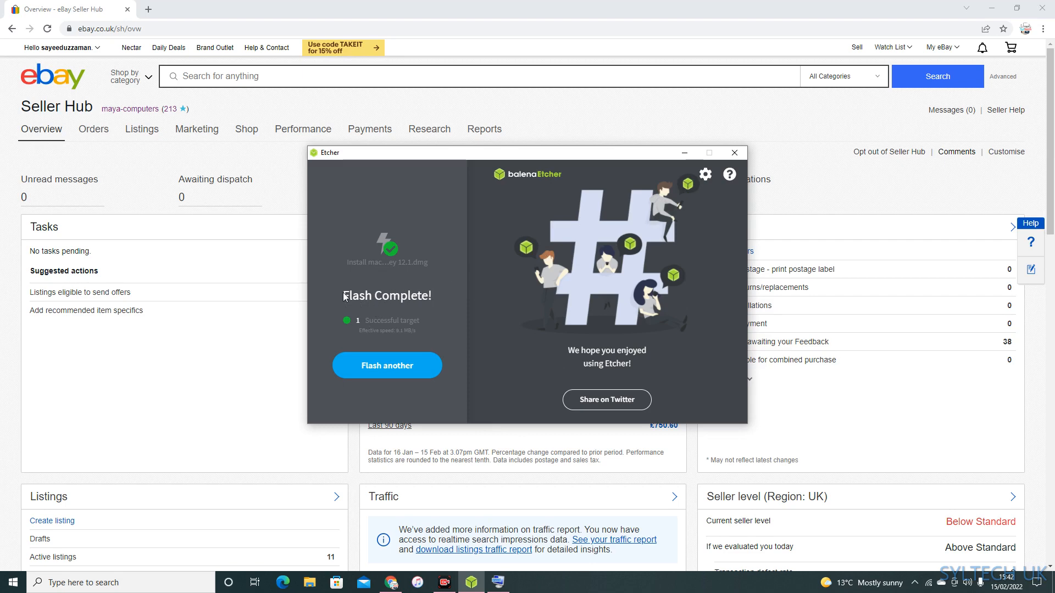
Choose Flash another, then quit balenaEtcher
click(386, 366)
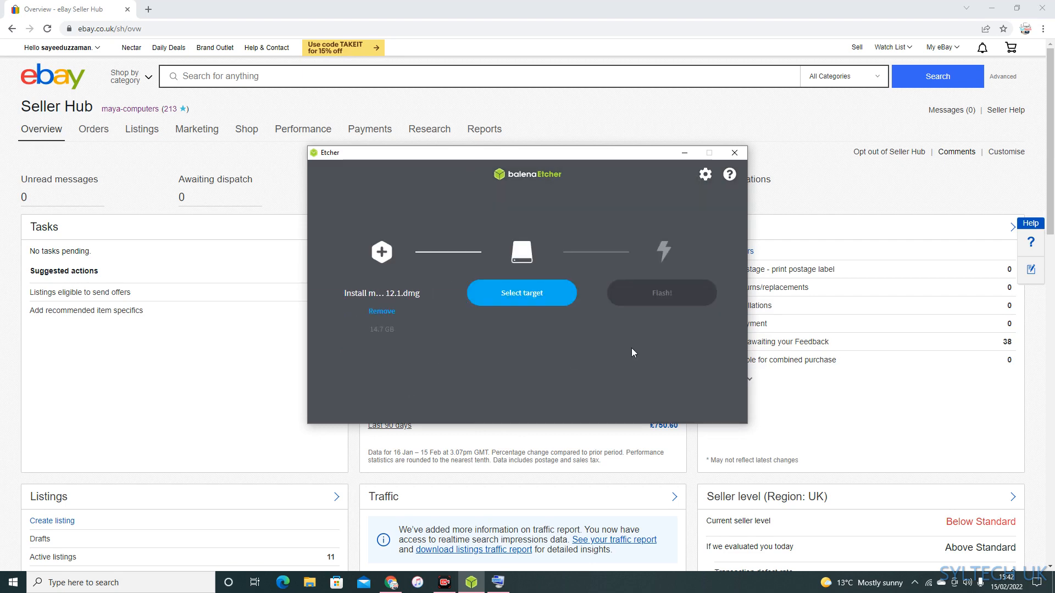
mouse_move(734, 153)
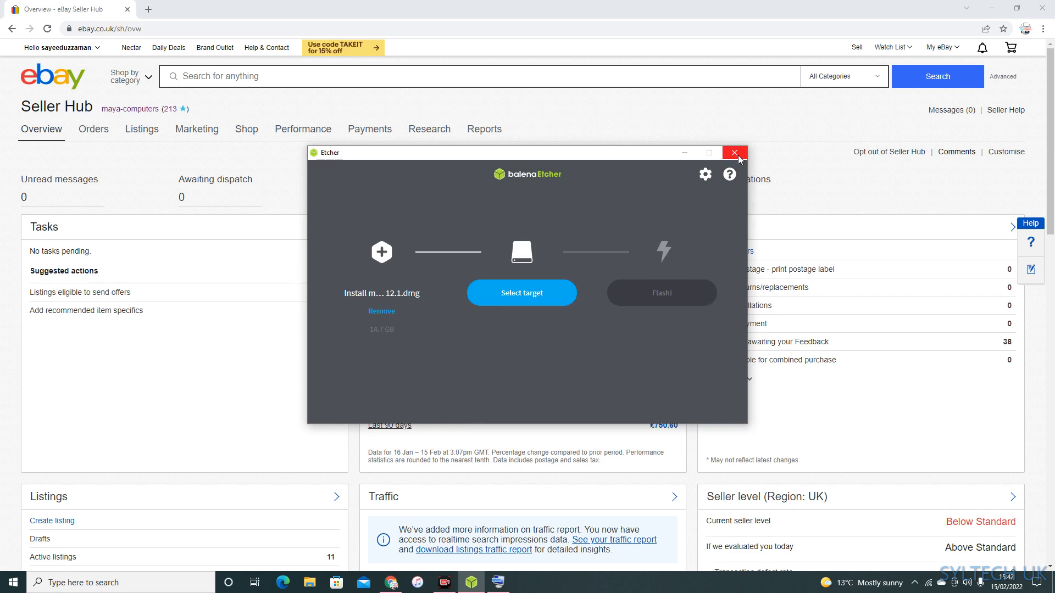
click(734, 153)
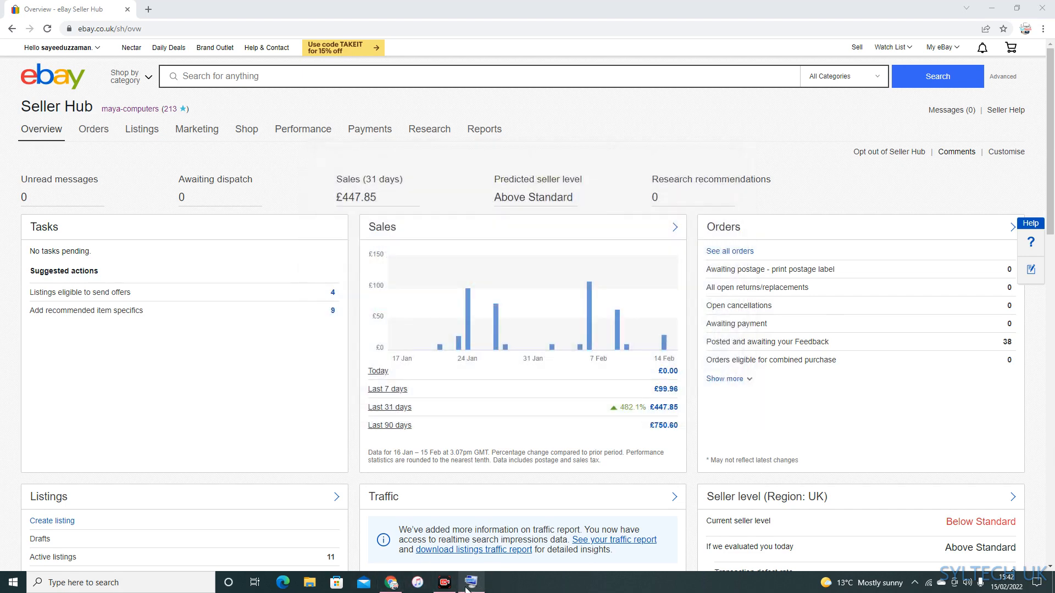
Minimise Chrome from the taskbar to reveal the desktop
click(471, 582)
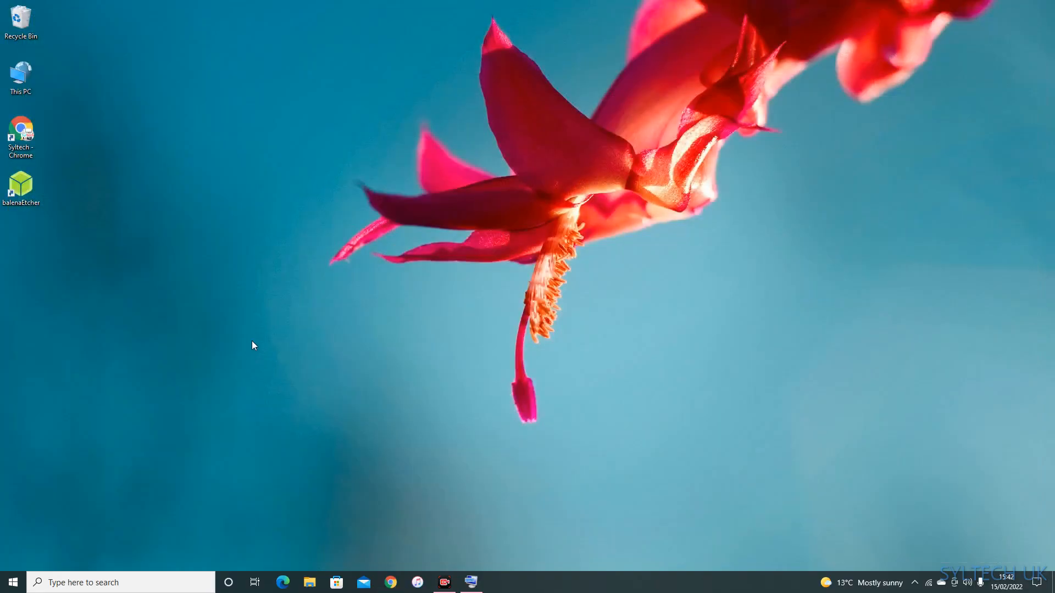
mouse_move(324, 514)
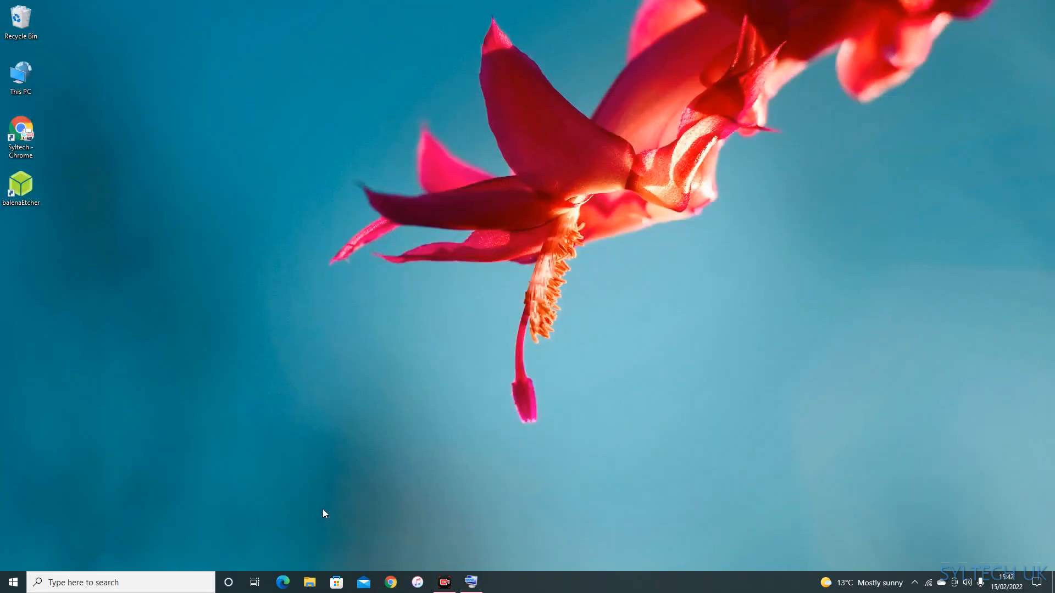
mouse_move(344, 540)
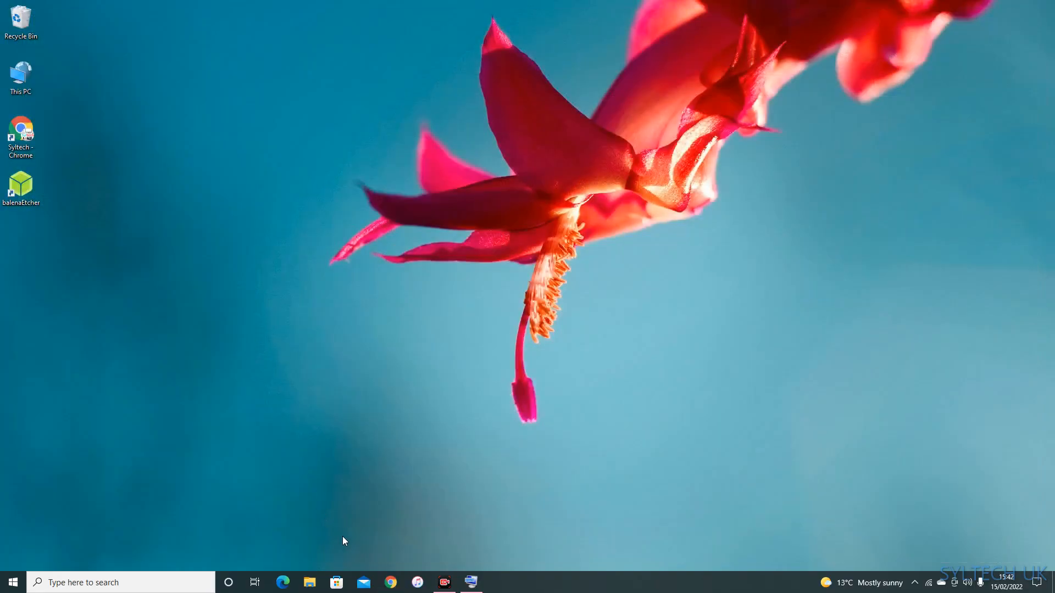
mouse_move(500, 576)
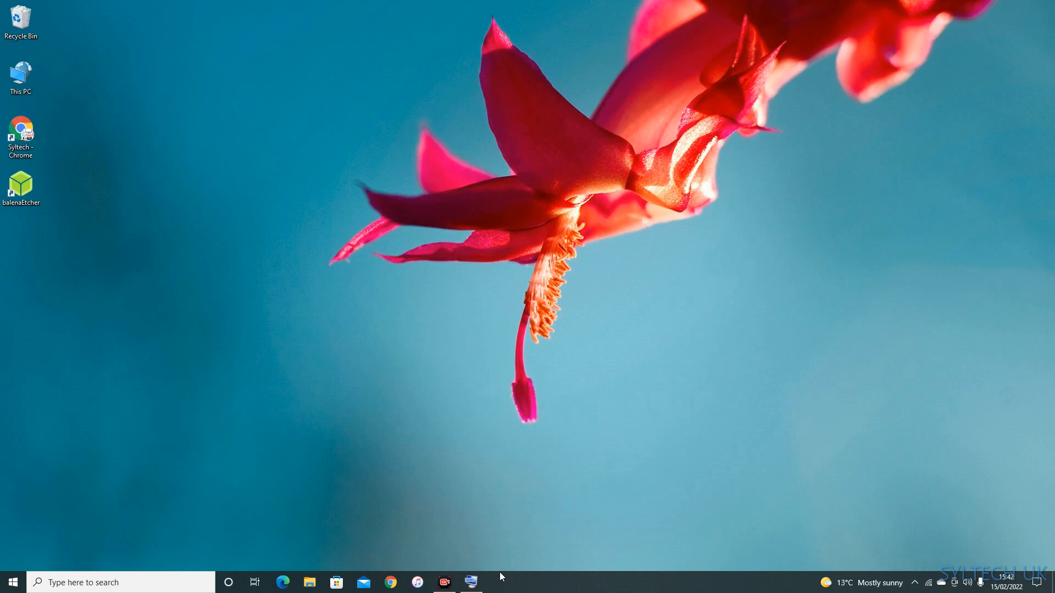
mouse_move(415, 537)
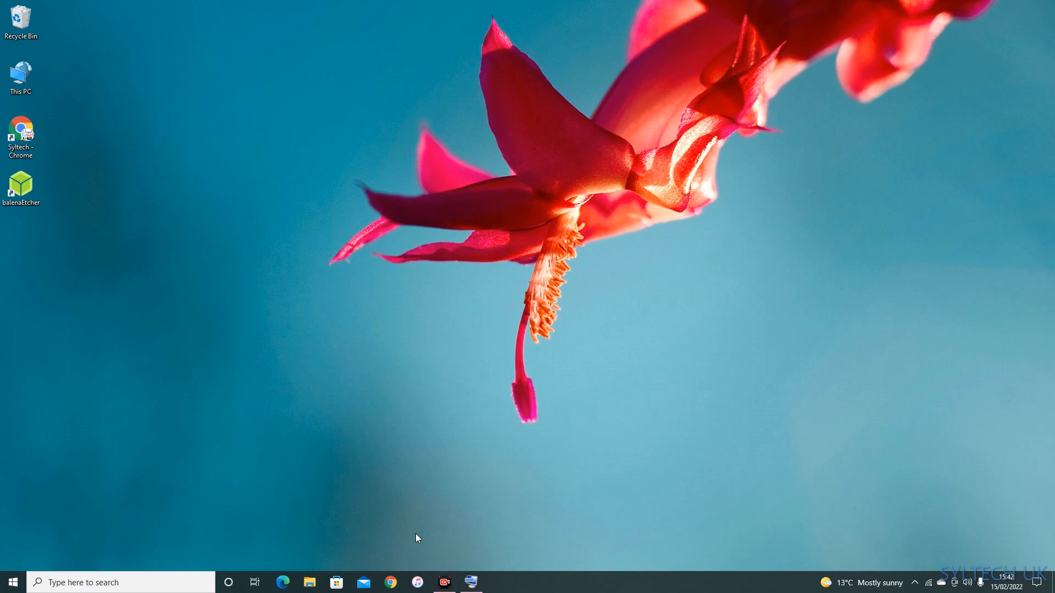
mouse_move(507, 566)
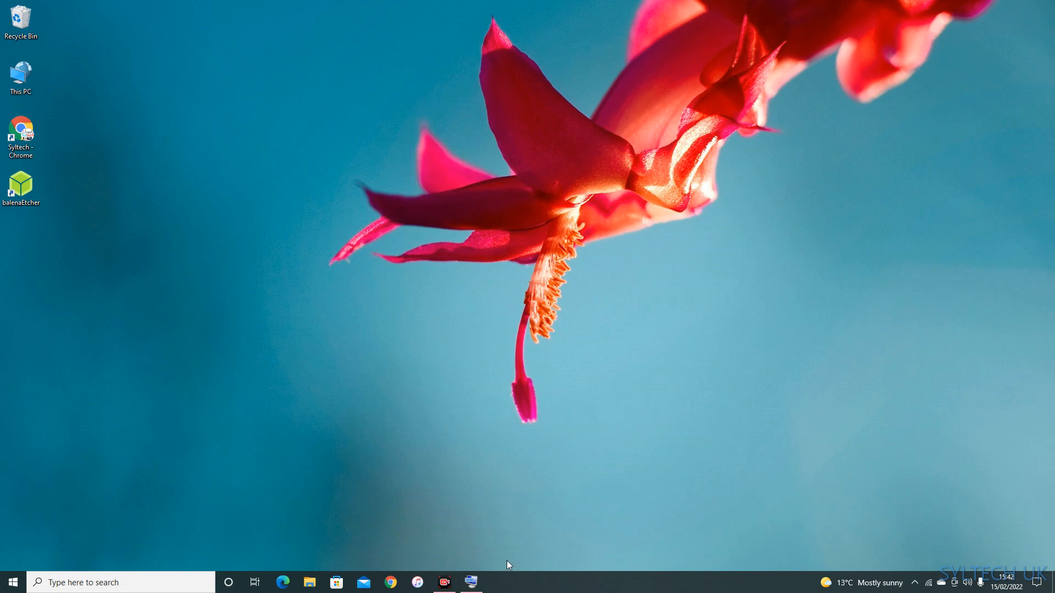
mouse_move(900, 542)
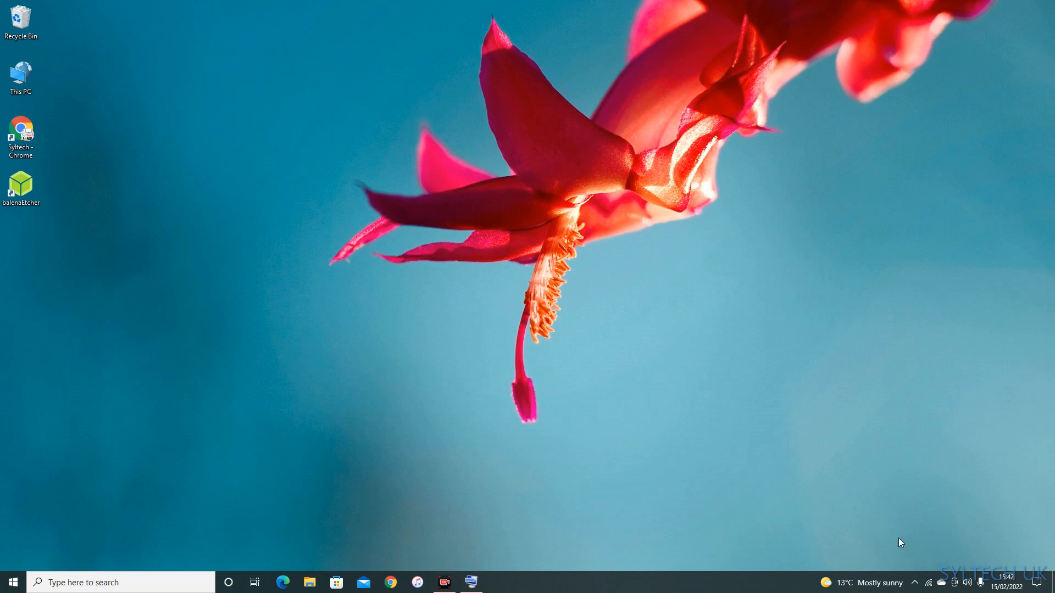
mouse_move(884, 536)
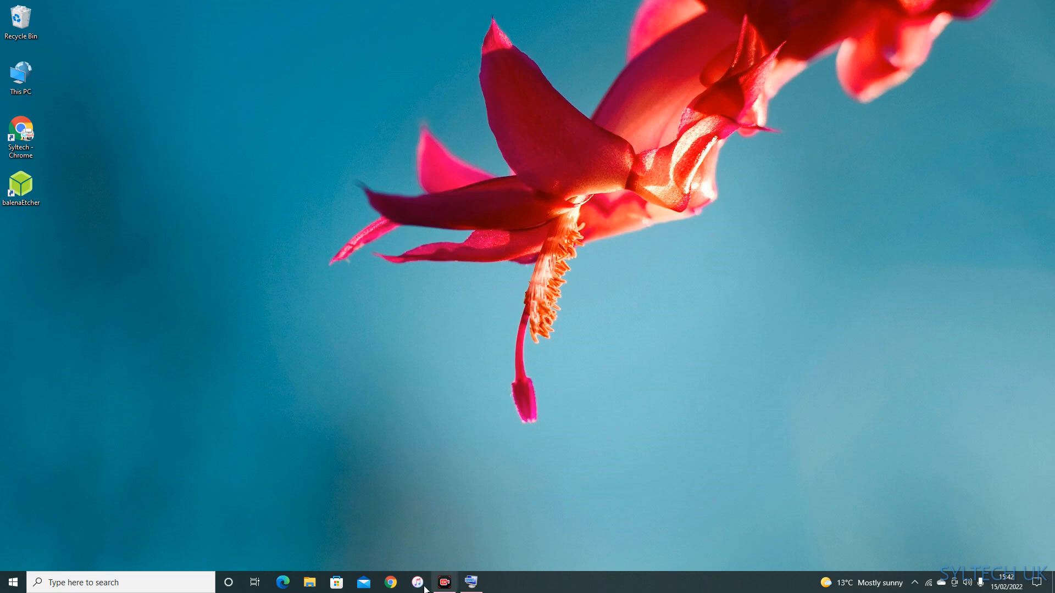
mouse_move(914, 561)
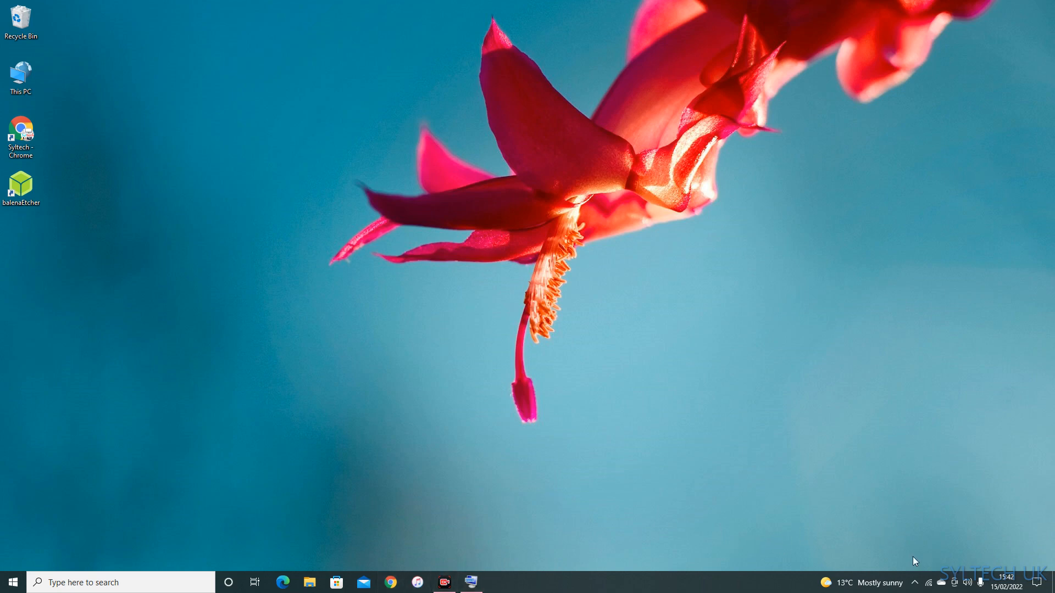
mouse_move(909, 563)
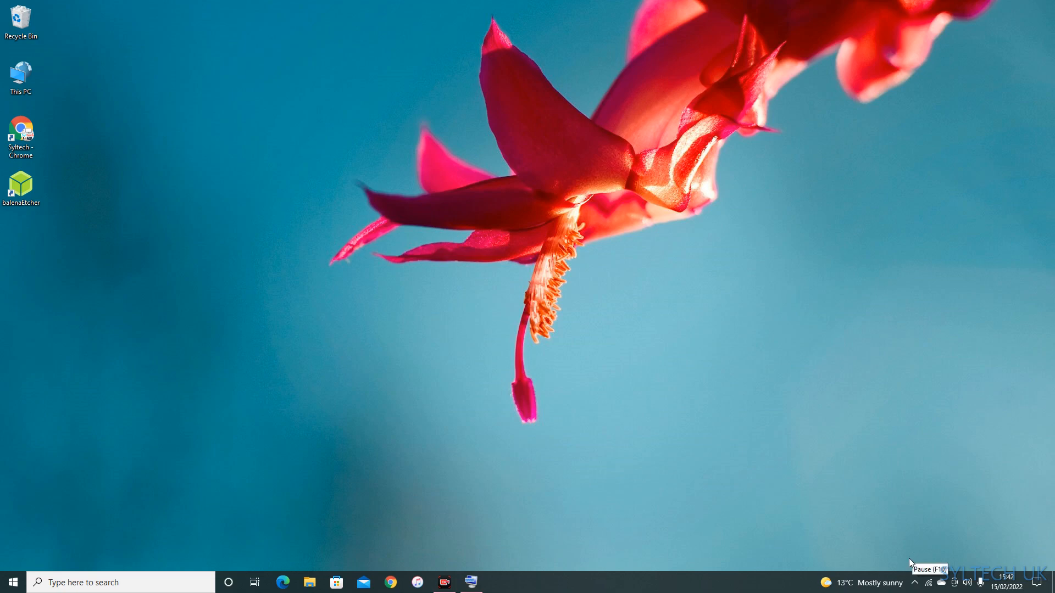